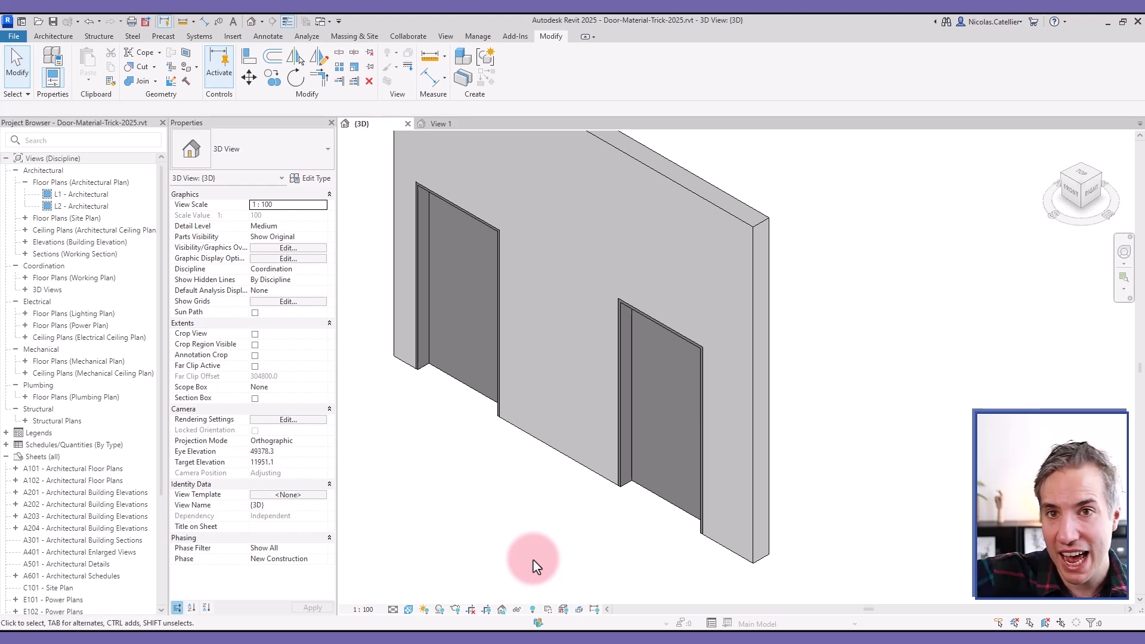
mouse_move(509, 551)
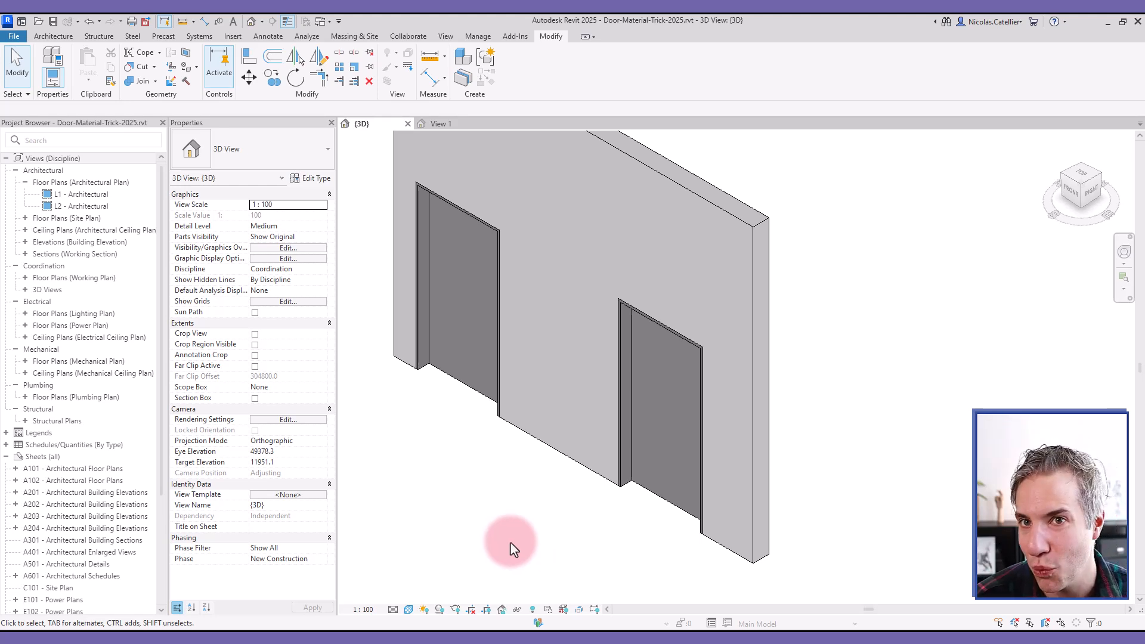
Step: Select the door in the host wall to check its frame properties
left_click(553, 461)
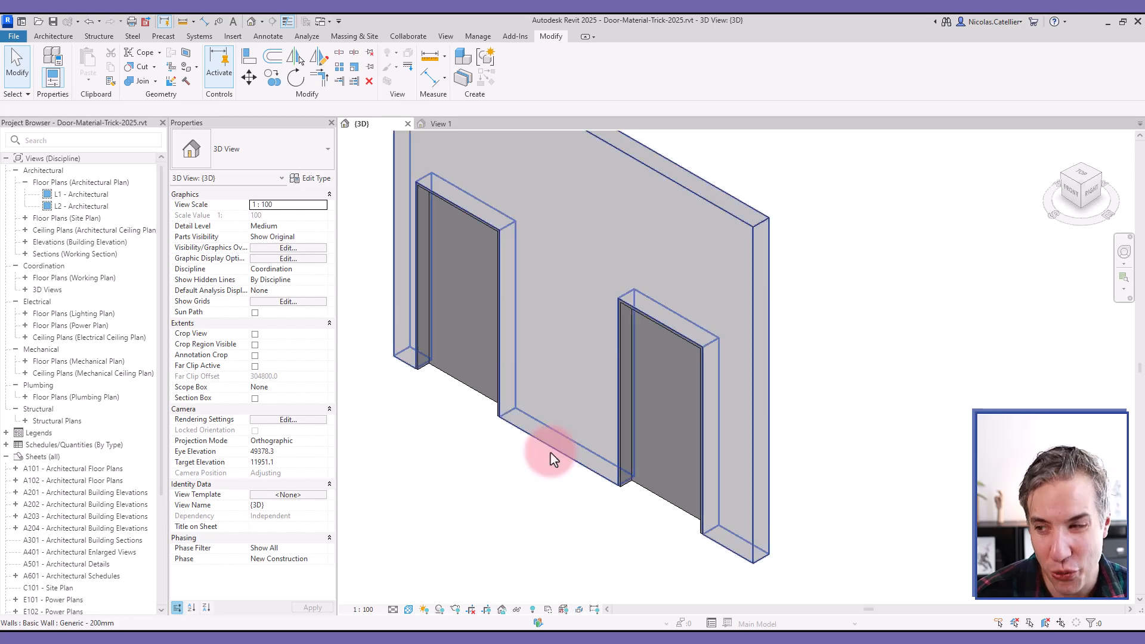
left_click(629, 405)
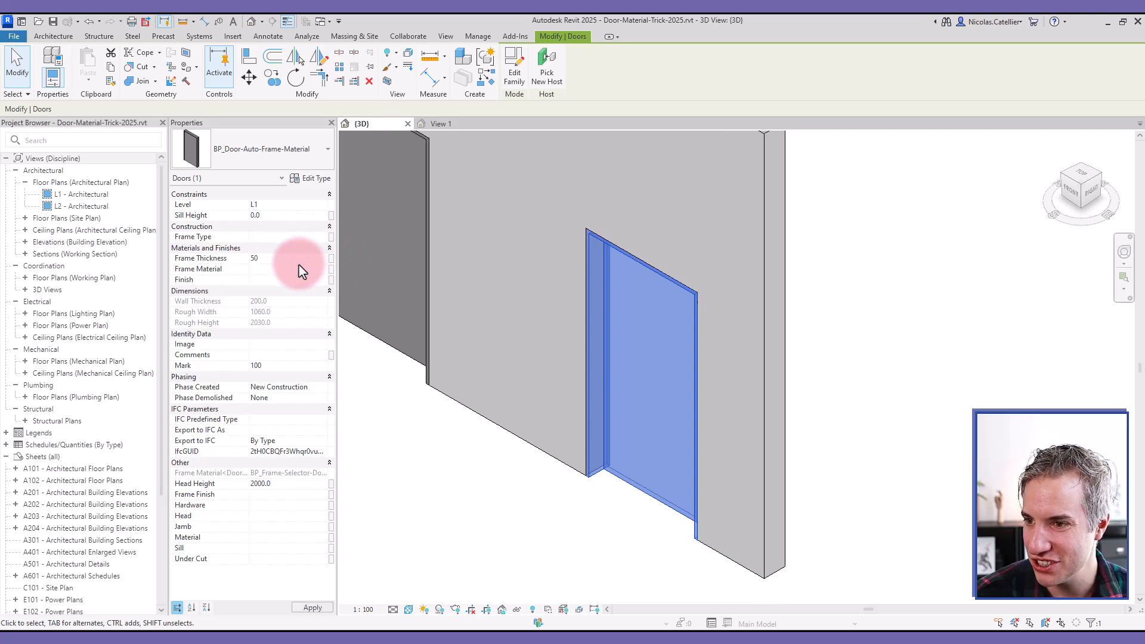
left_click(620, 493)
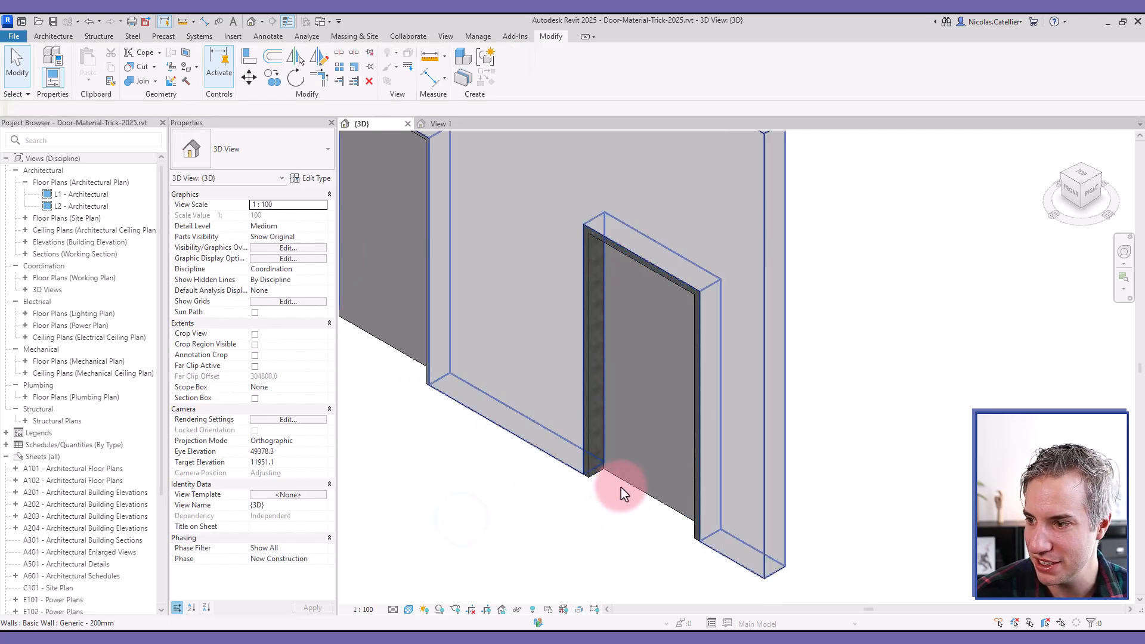
left_click(625, 492)
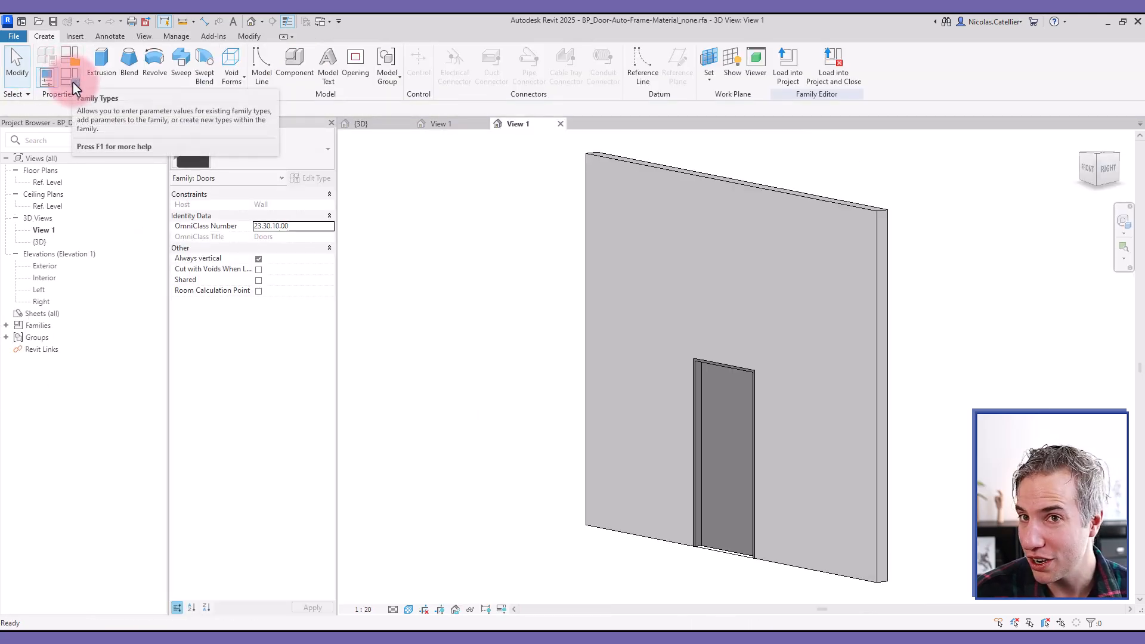
Step: In Family Types, attempt a Frame Material formula and dismiss the 'cannot be defined by formulas' warning
left_click(57, 72)
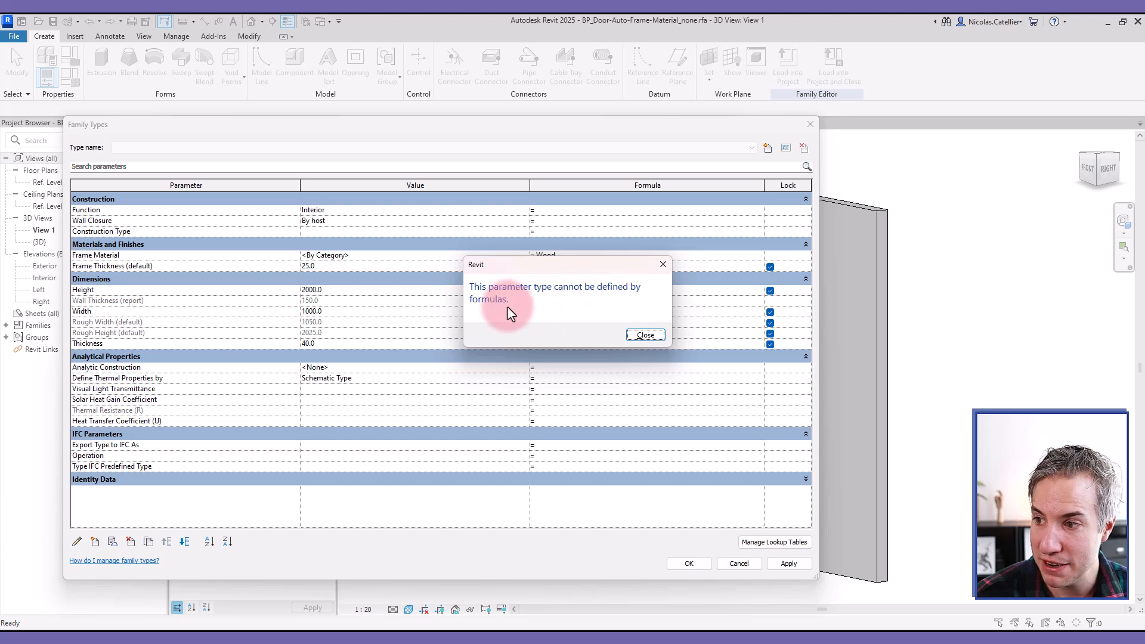
mouse_move(490, 317)
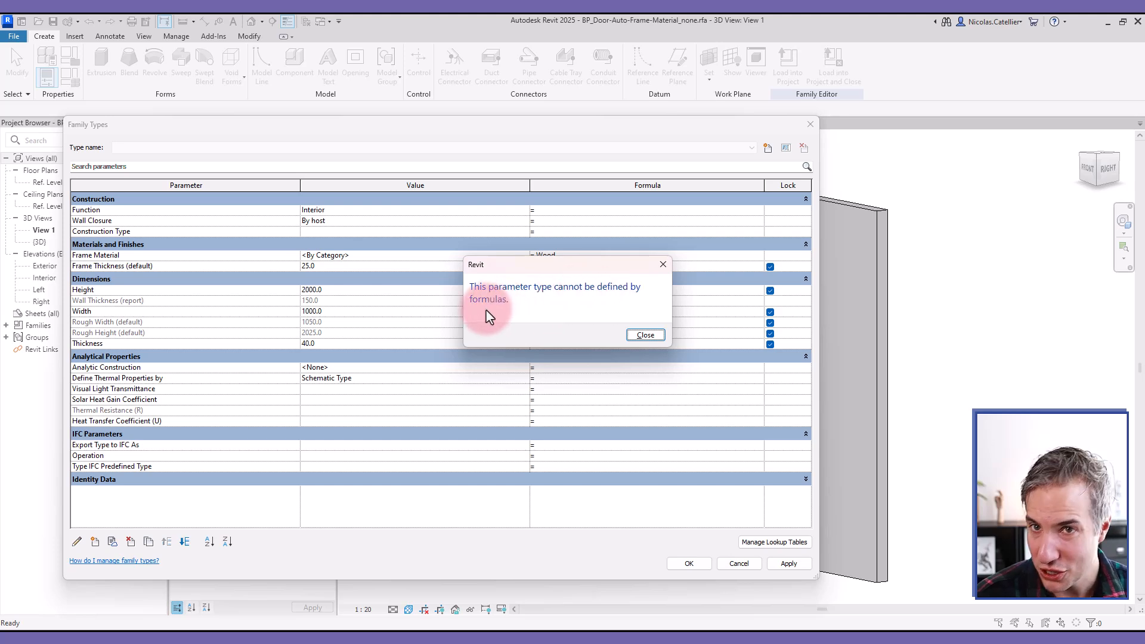
left_click(645, 334)
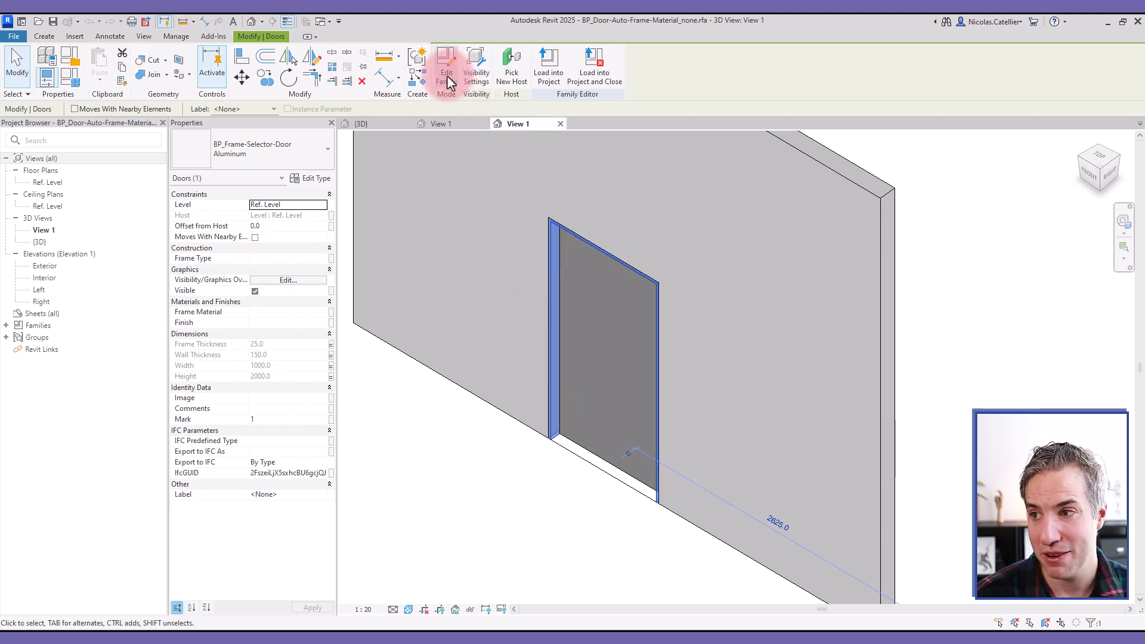
mouse_move(451, 81)
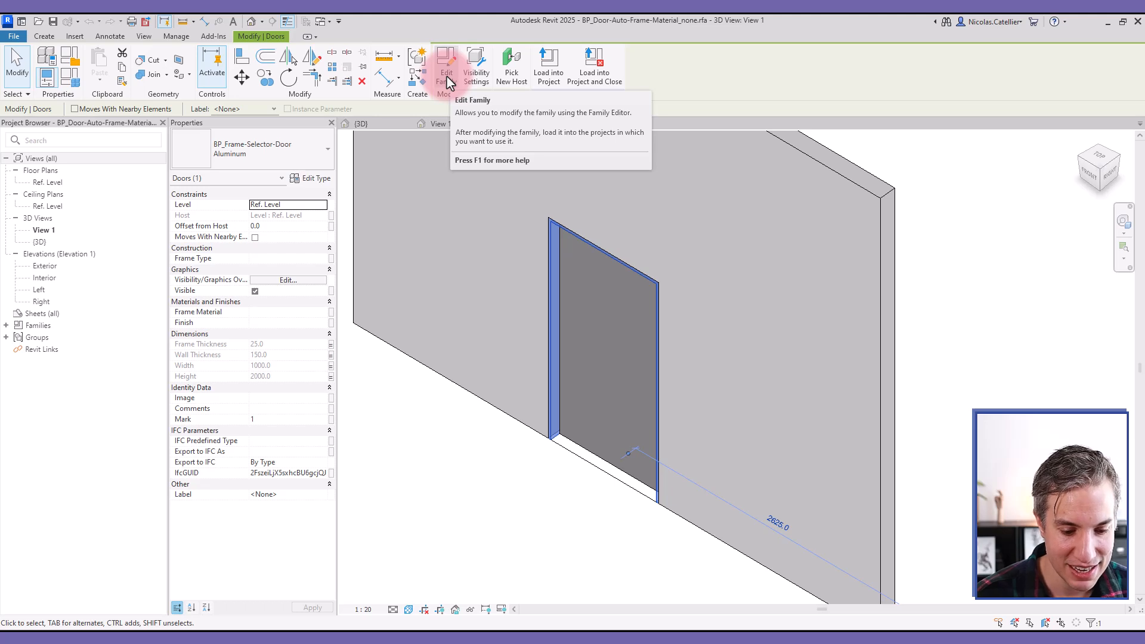
Step: Edit the nested BP_Frame-Selector-Door family from the selected frame instance
left_click(446, 64)
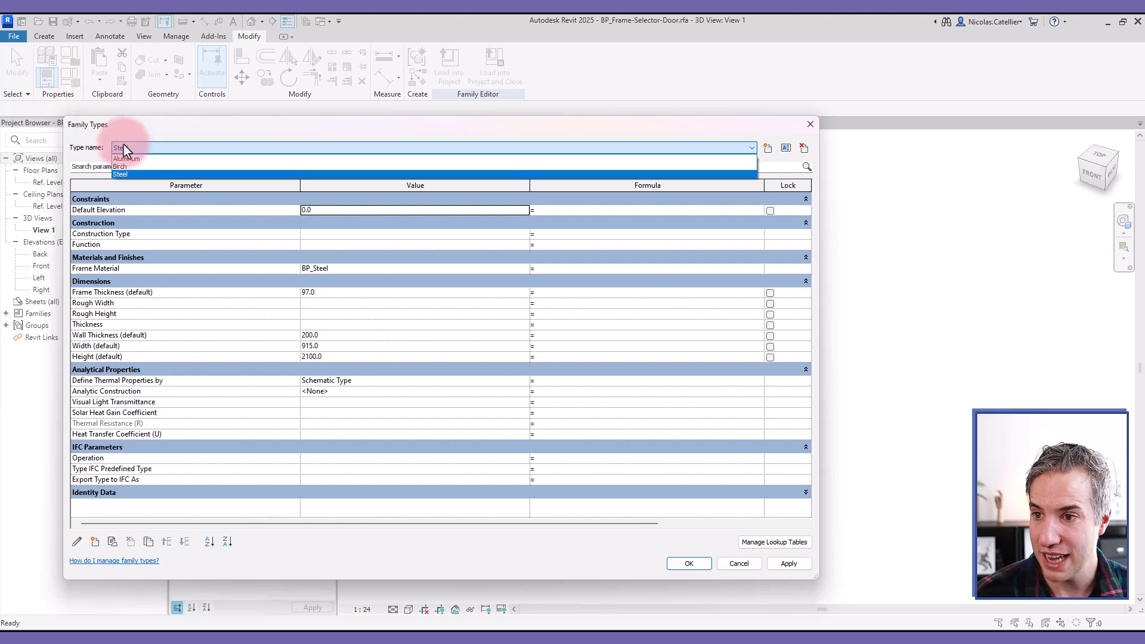
Step: Browse the Aluminum, Birch and Steel frame types and confirm Aluminum as current
left_click(120, 174)
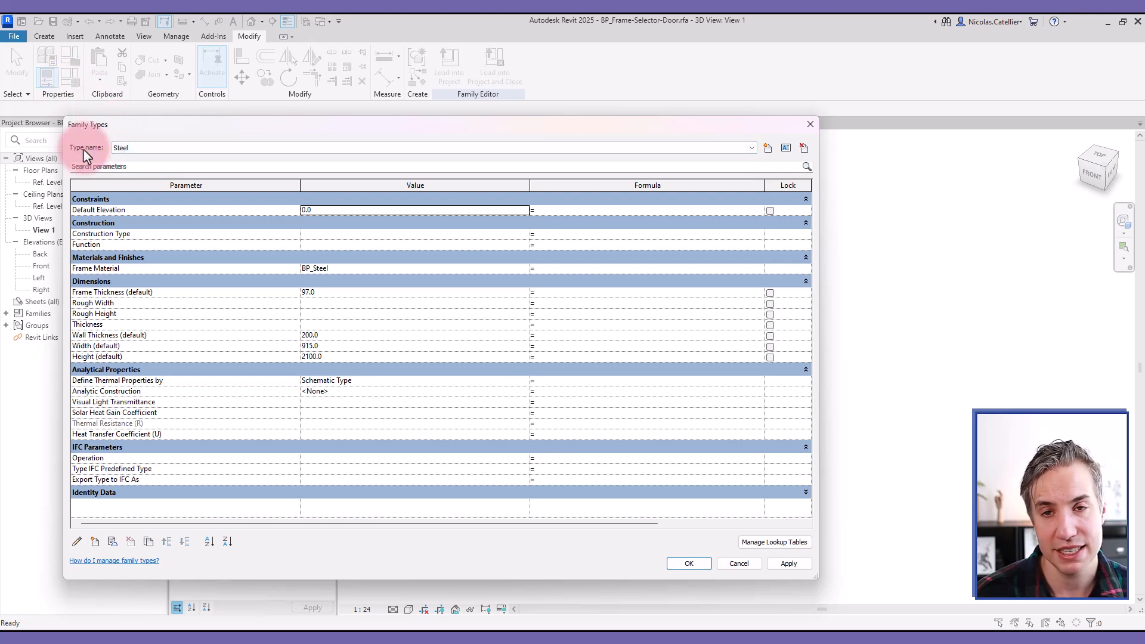
left_click(744, 148)
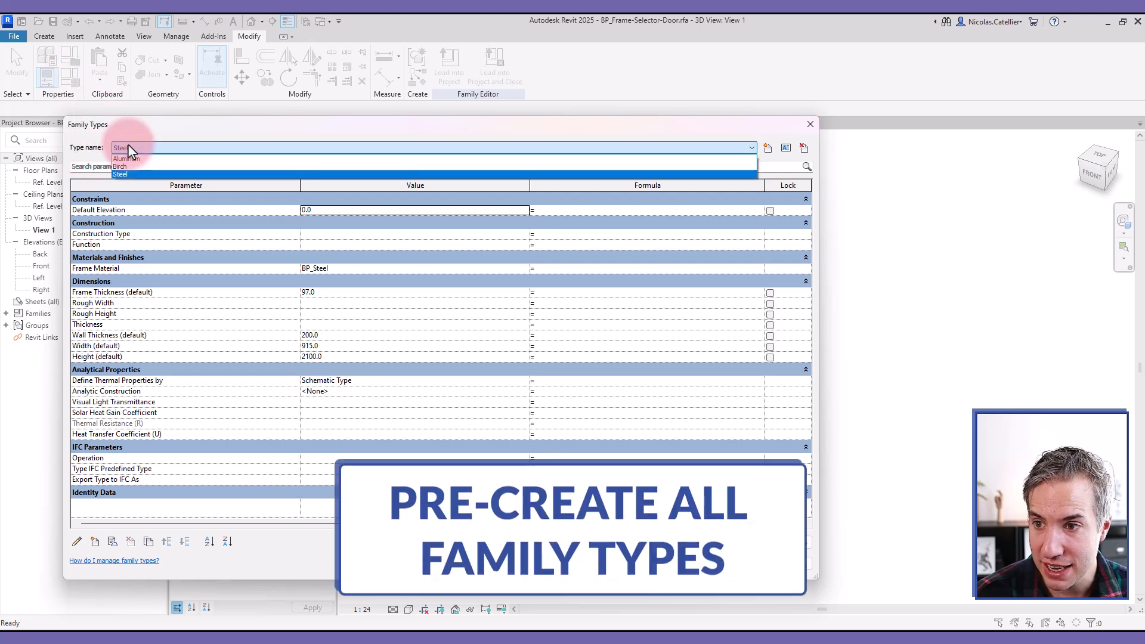
mouse_move(148, 169)
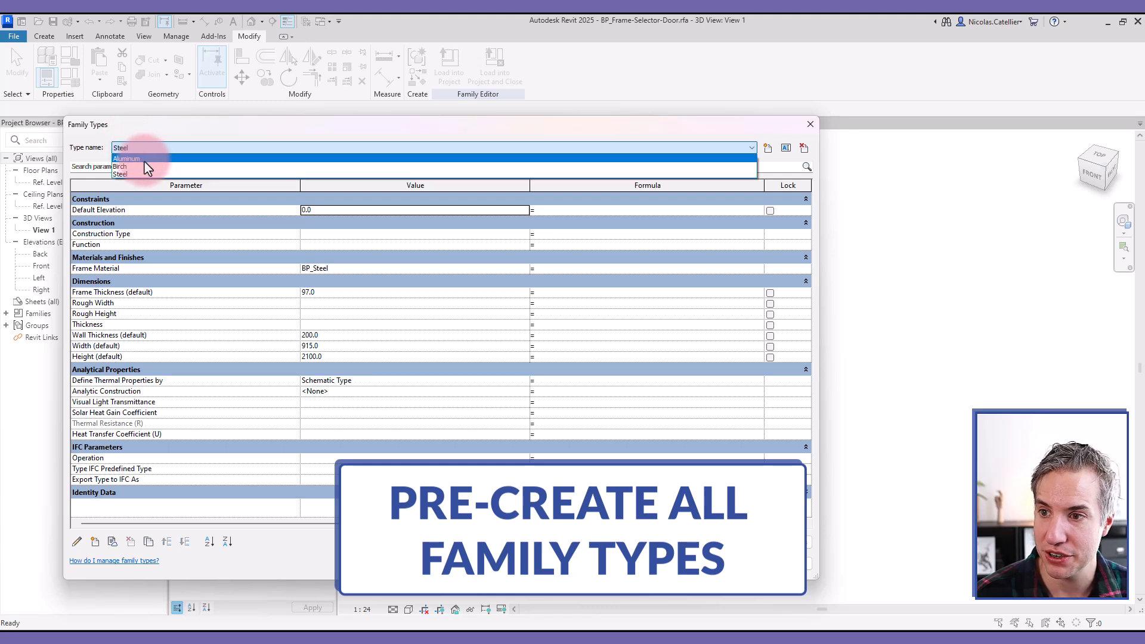
mouse_move(126, 176)
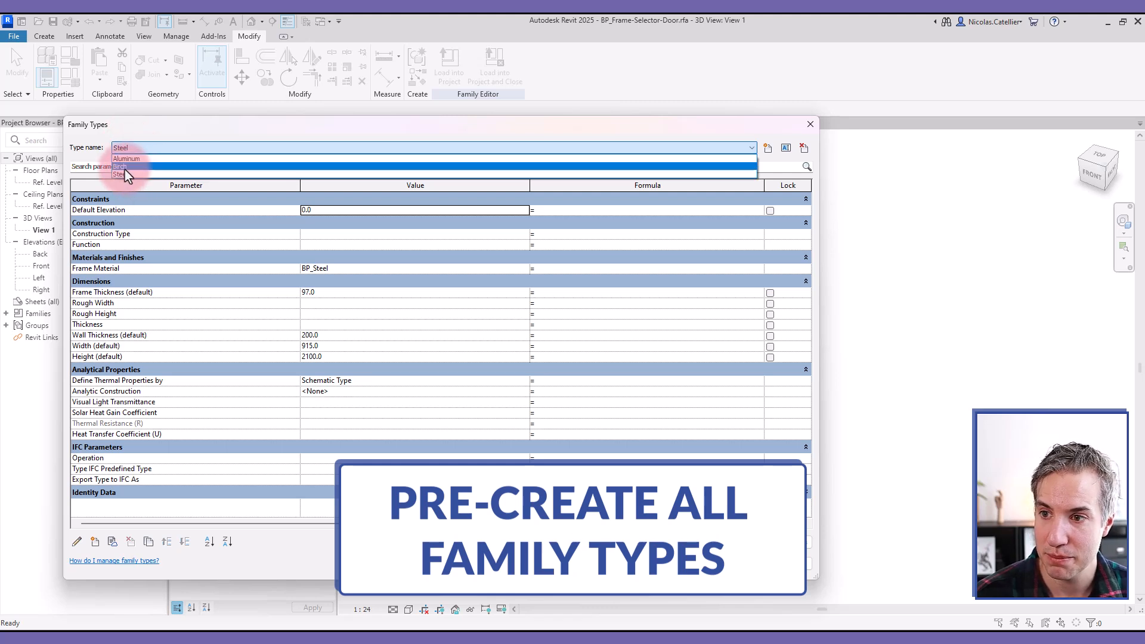
left_click(122, 174)
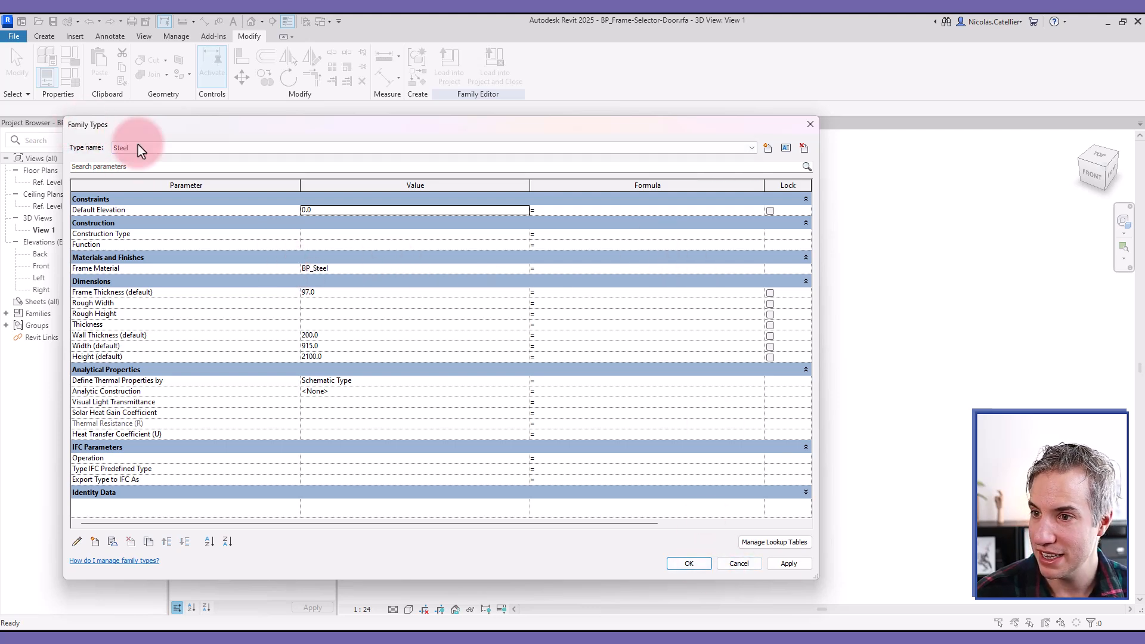
left_click(742, 148)
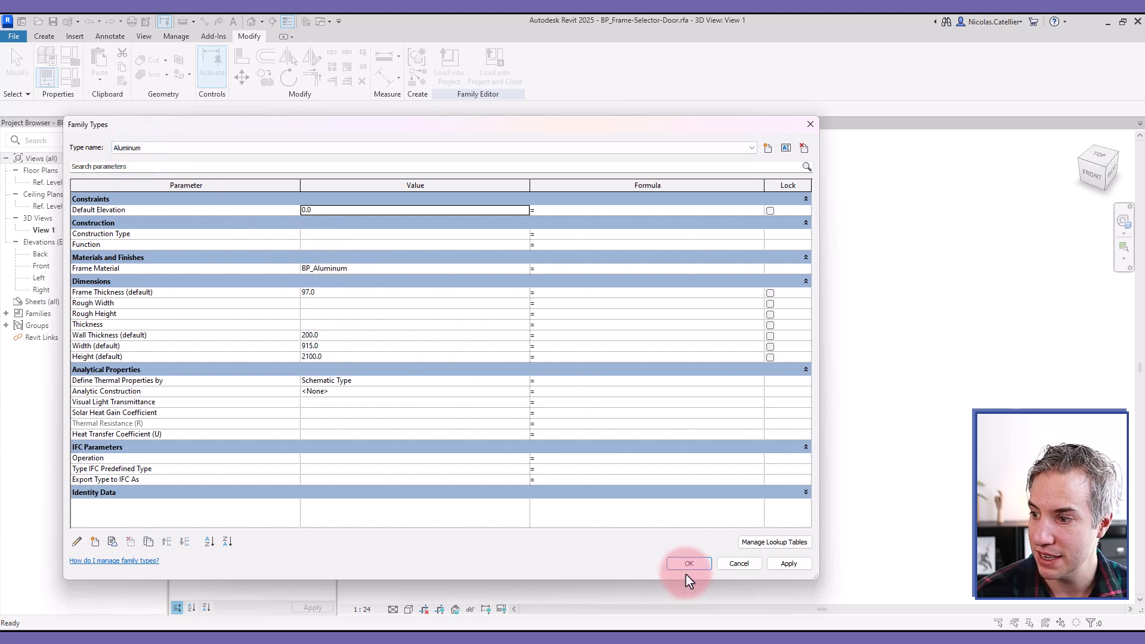
left_click(689, 563)
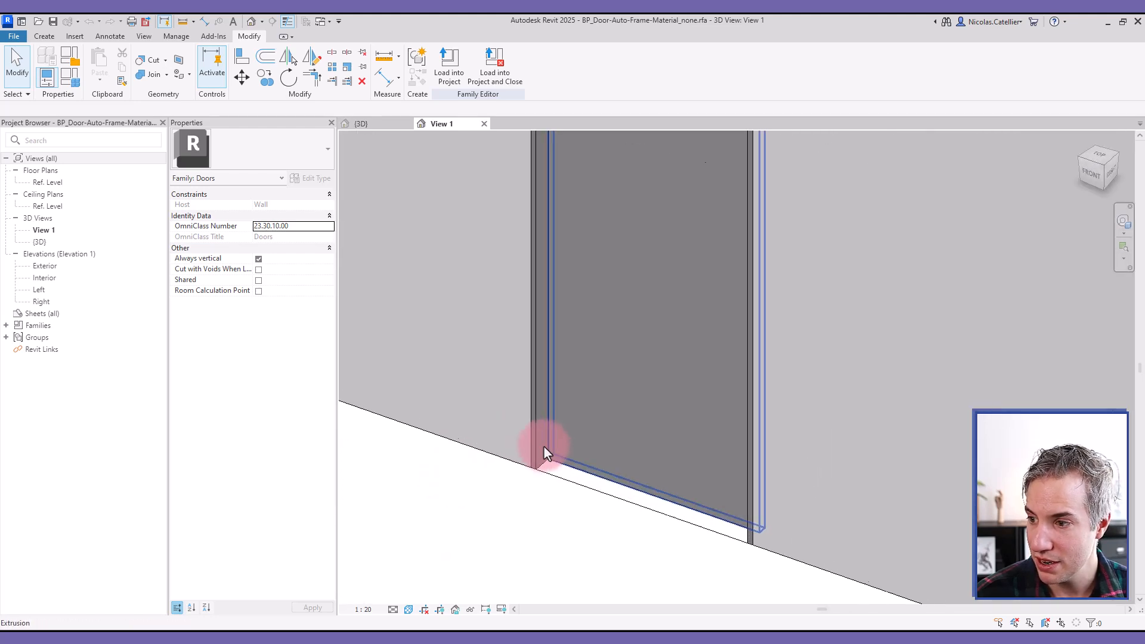
Step: Select the frame extrusion in View 1 of the host door family
left_click(547, 453)
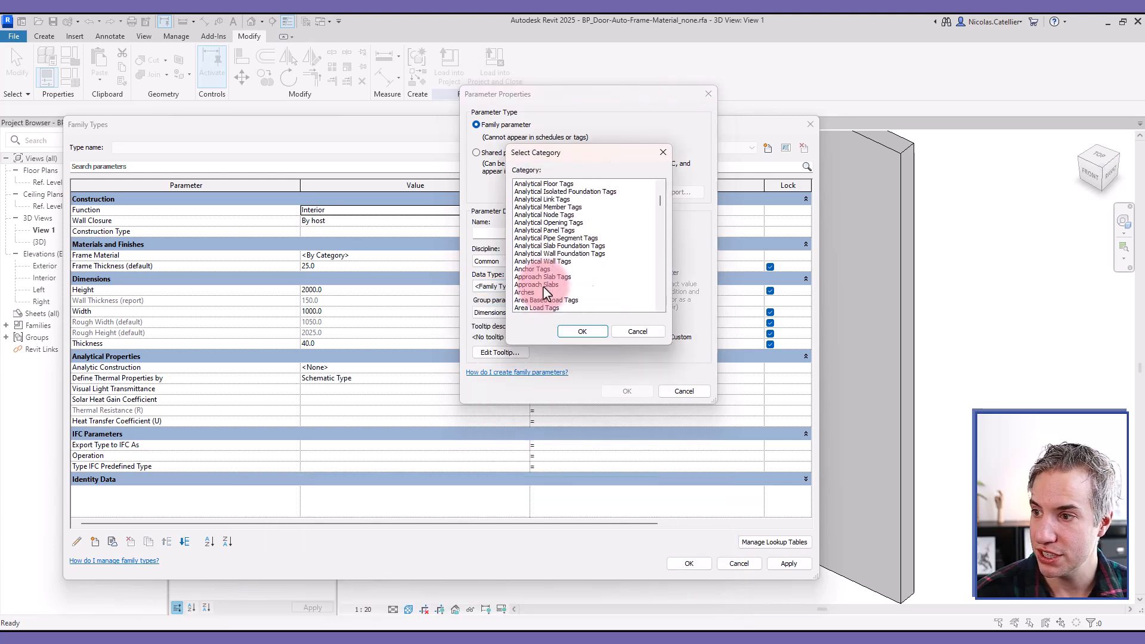
Step: Give the new parameter a Family Type: Doors data type and name it Wood
scroll("down", 3)
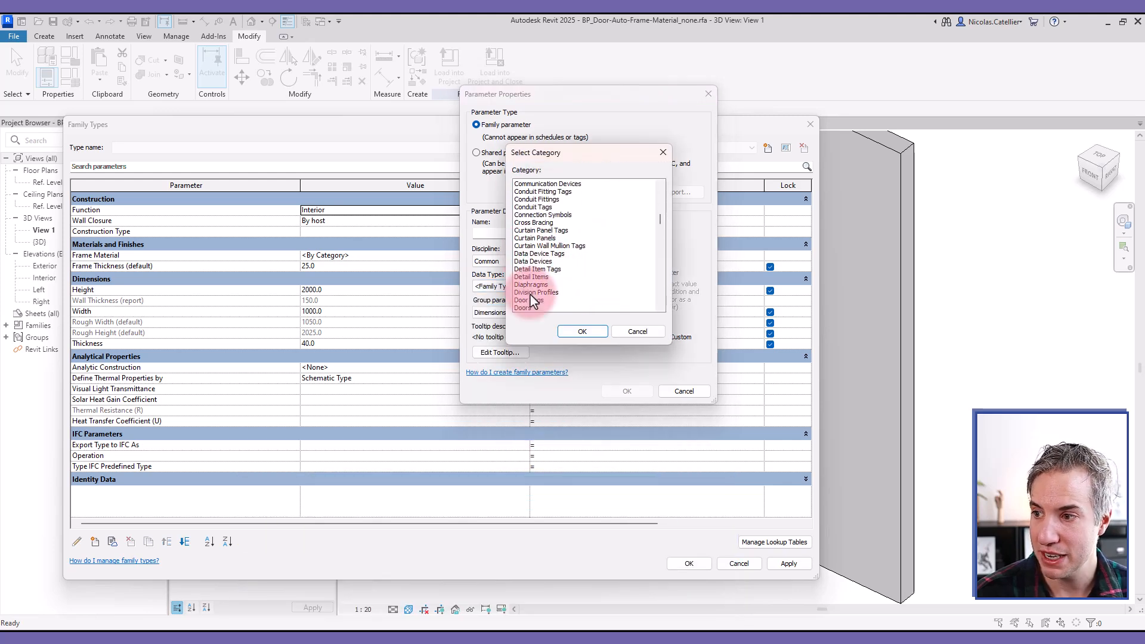
left_click(526, 308)
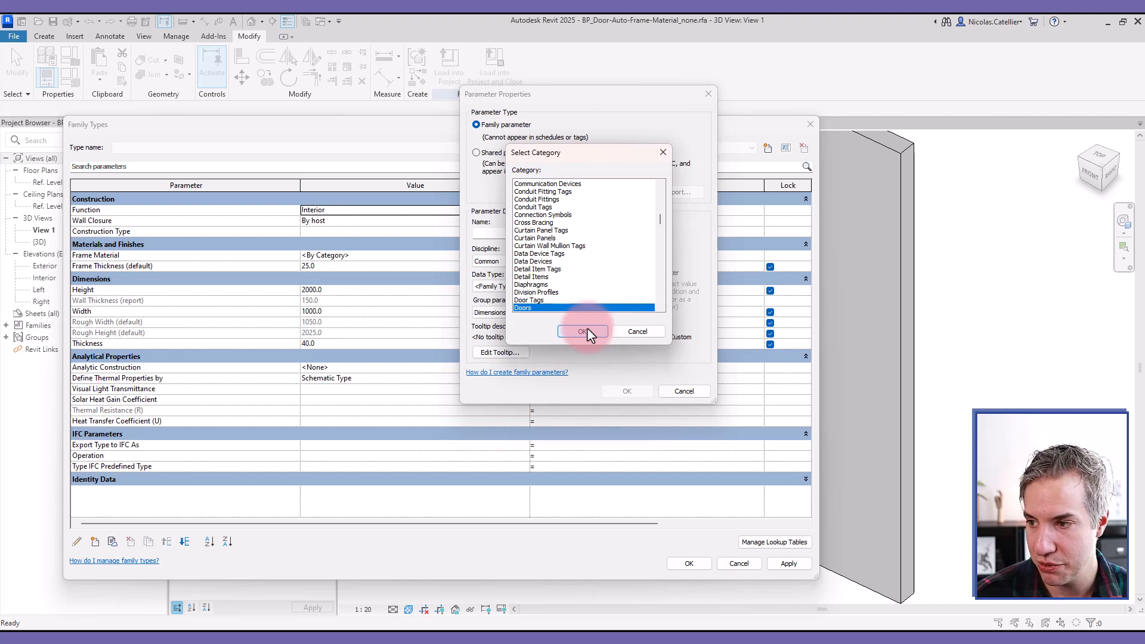
left_click(582, 331)
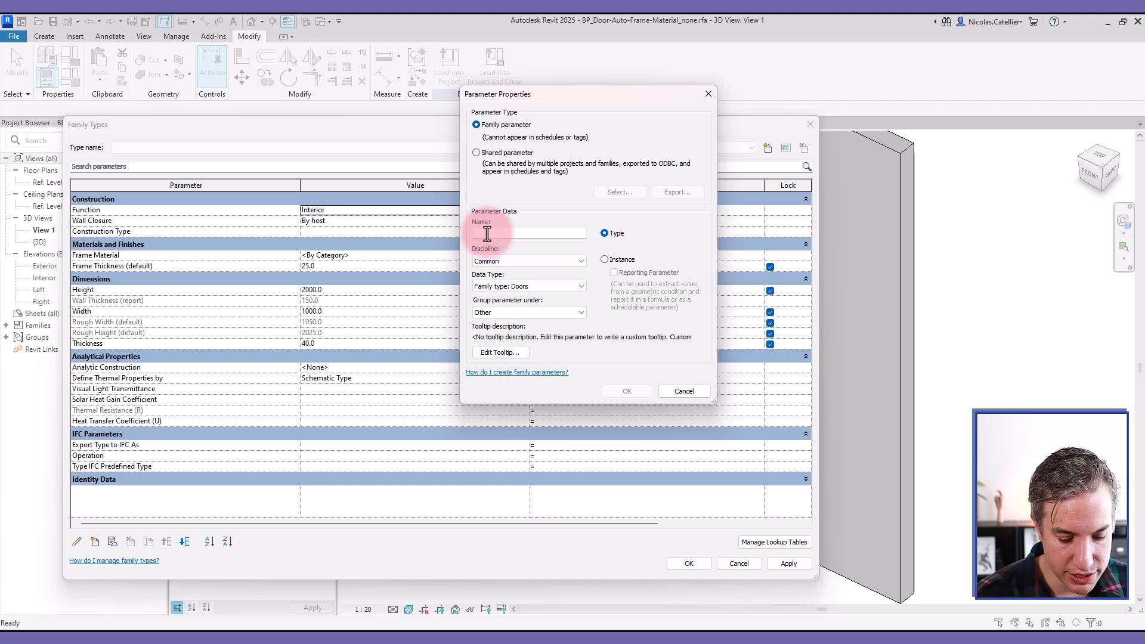
type("Wood")
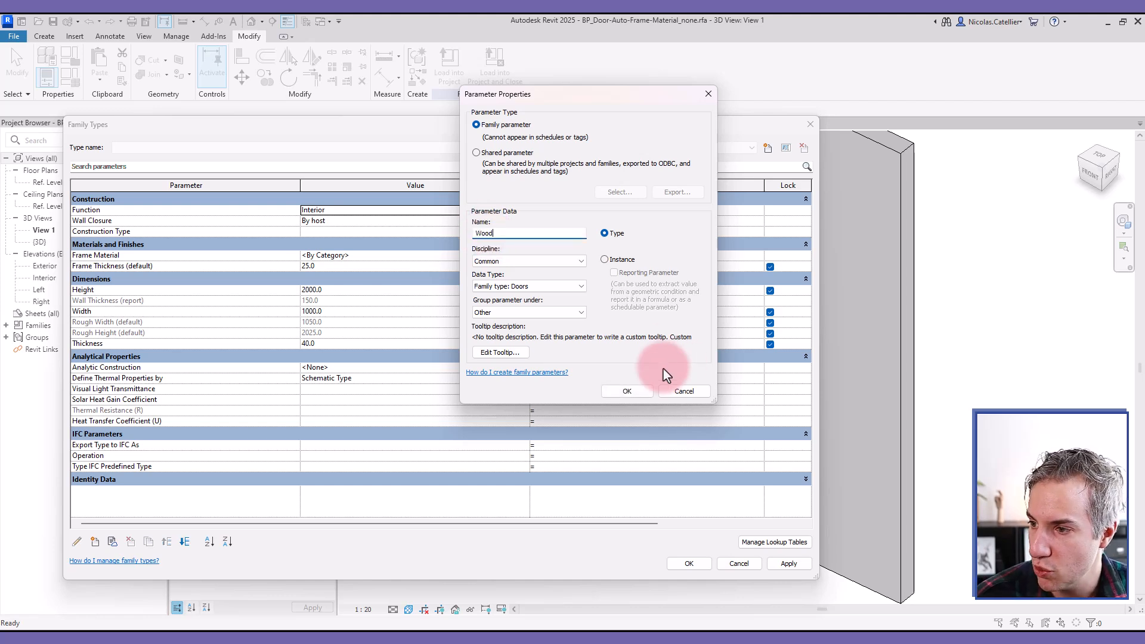
Step: Confirm Wood and Aluminum, set Steel to BP_Frame-Selector-Door : Steel, and close Family Types
left_click(627, 391)
type("Alumin")
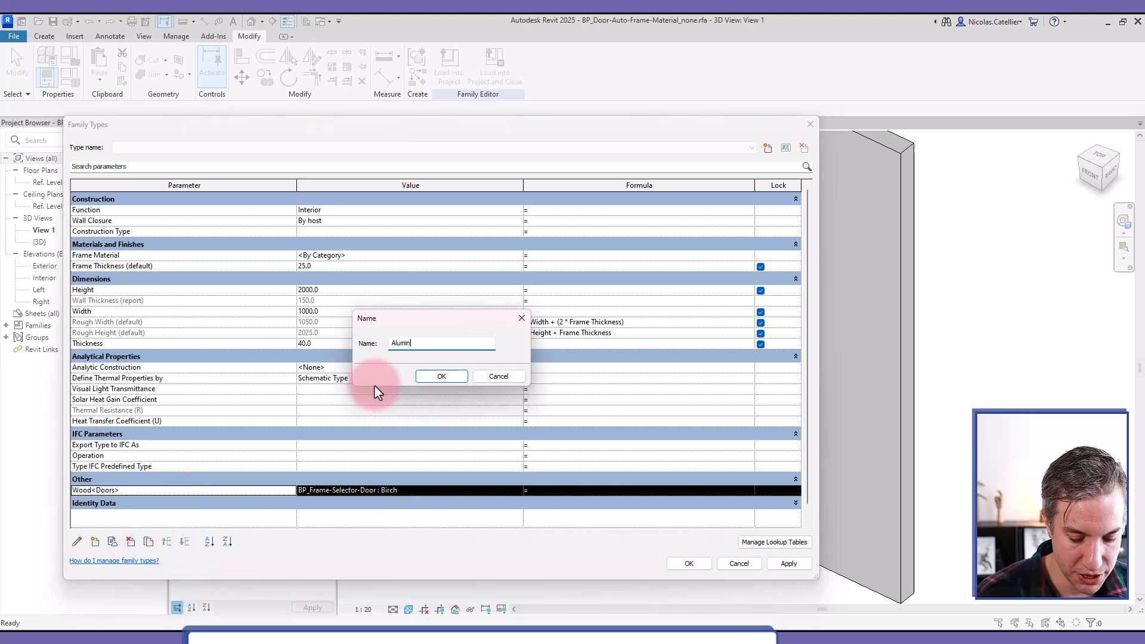
left_click(441, 376)
type("Ste")
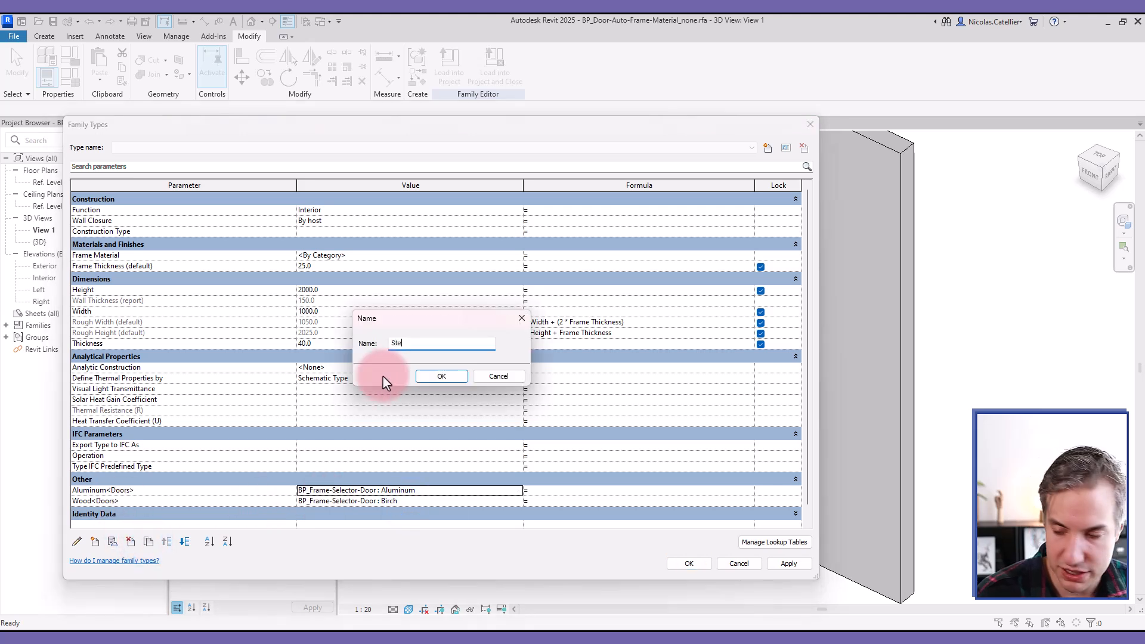
left_click(441, 376)
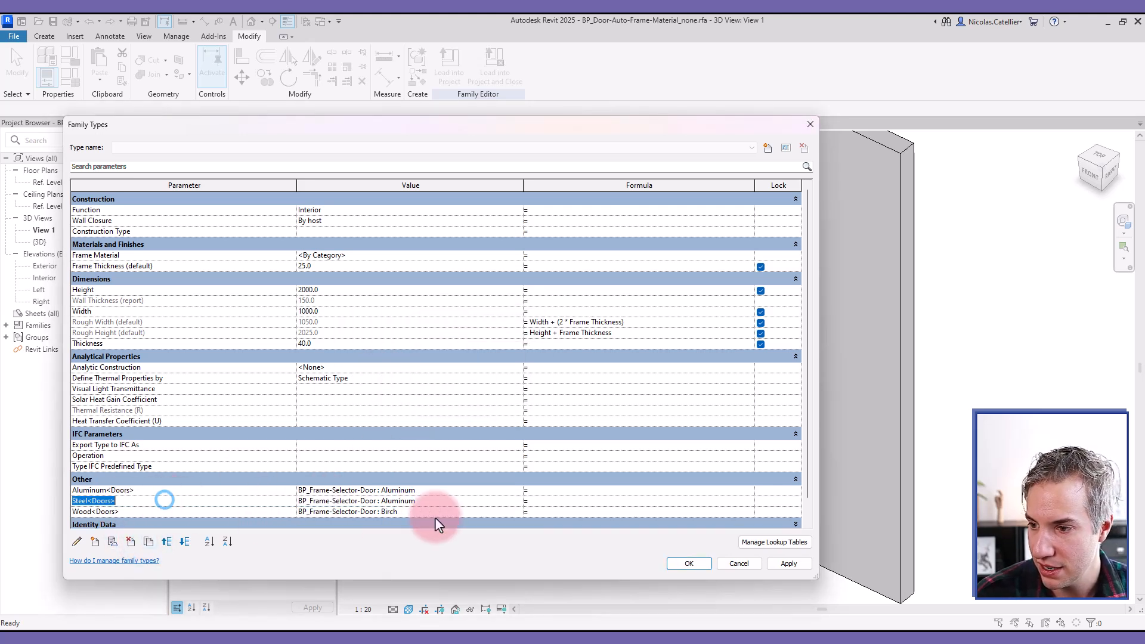
left_click(407, 499)
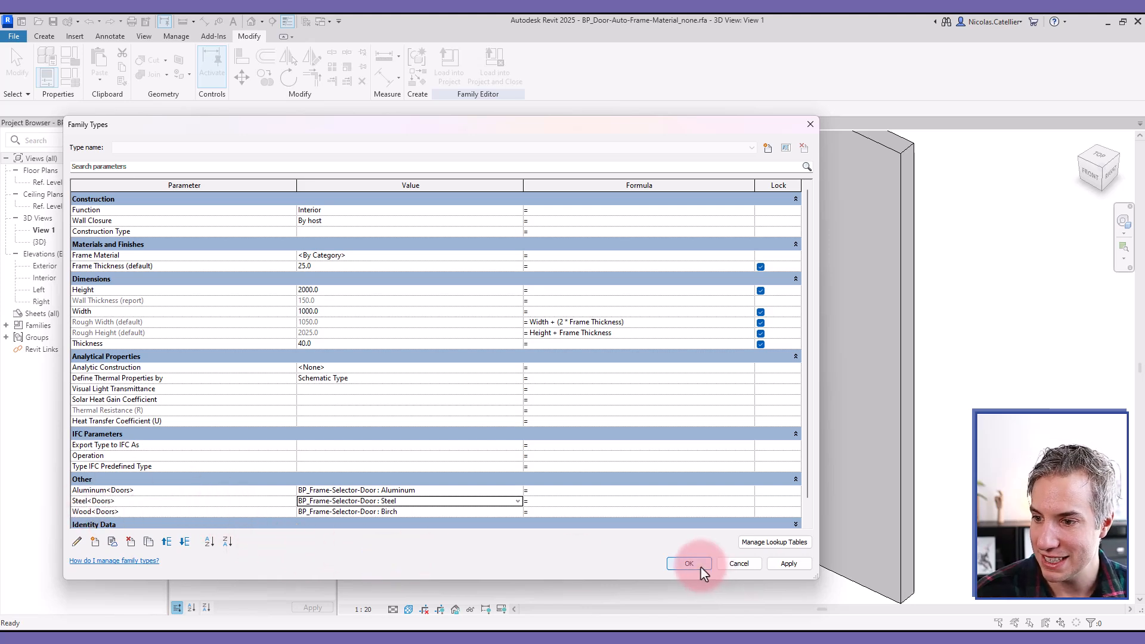
left_click(689, 563)
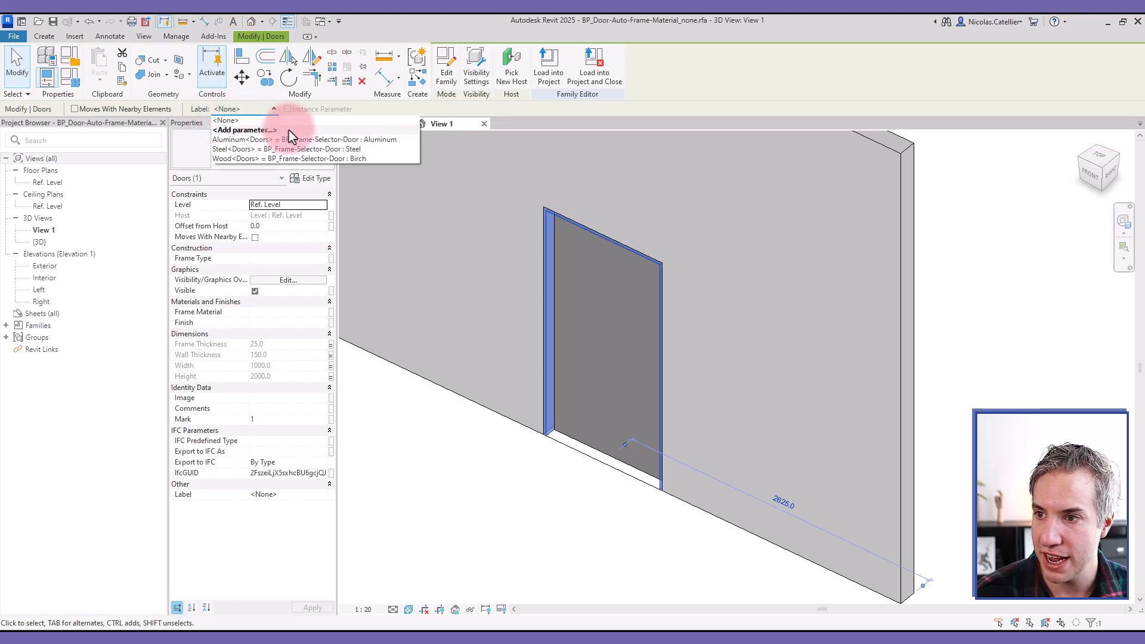
Step: Label the nested frame with a new instance parameter Frame Material_ of Doors family type
left_click(243, 130)
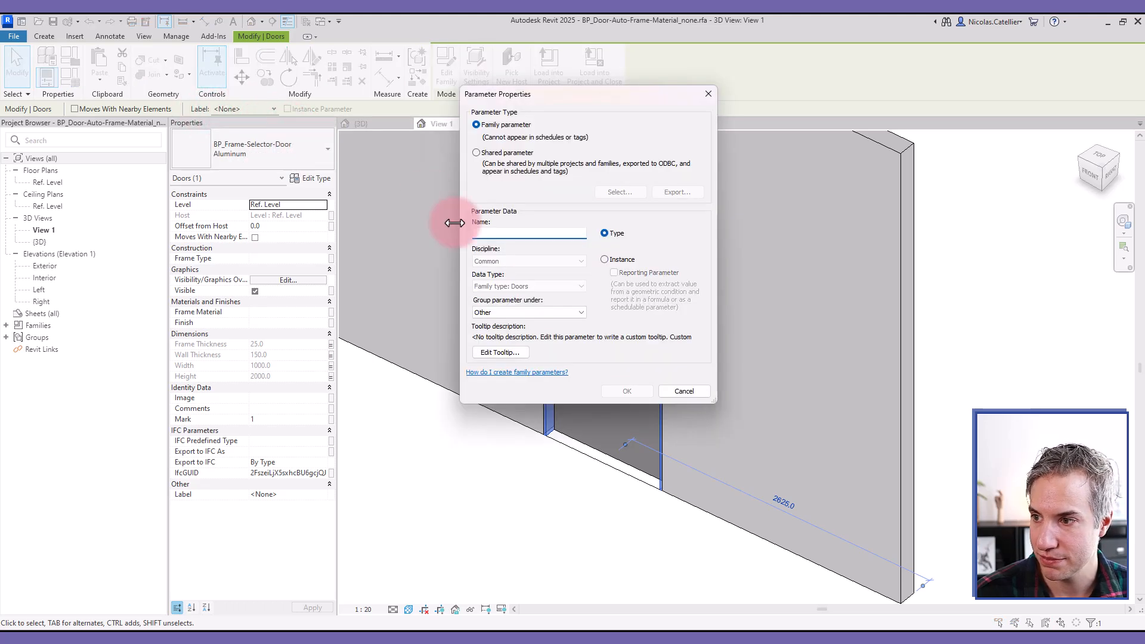
type("Frame Material_")
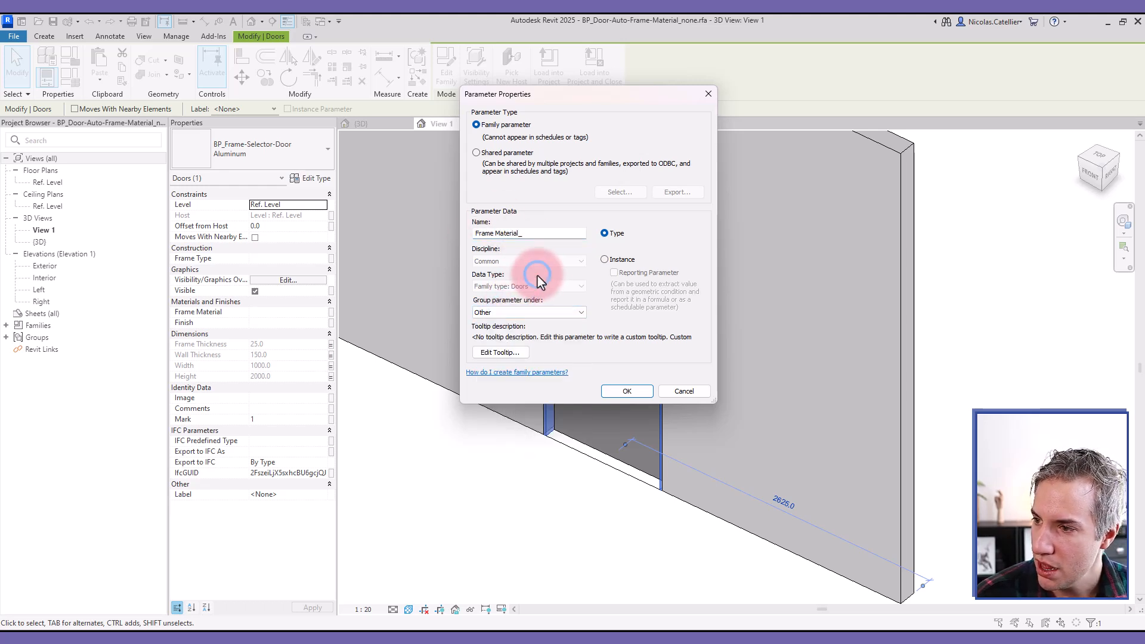
left_click(603, 259)
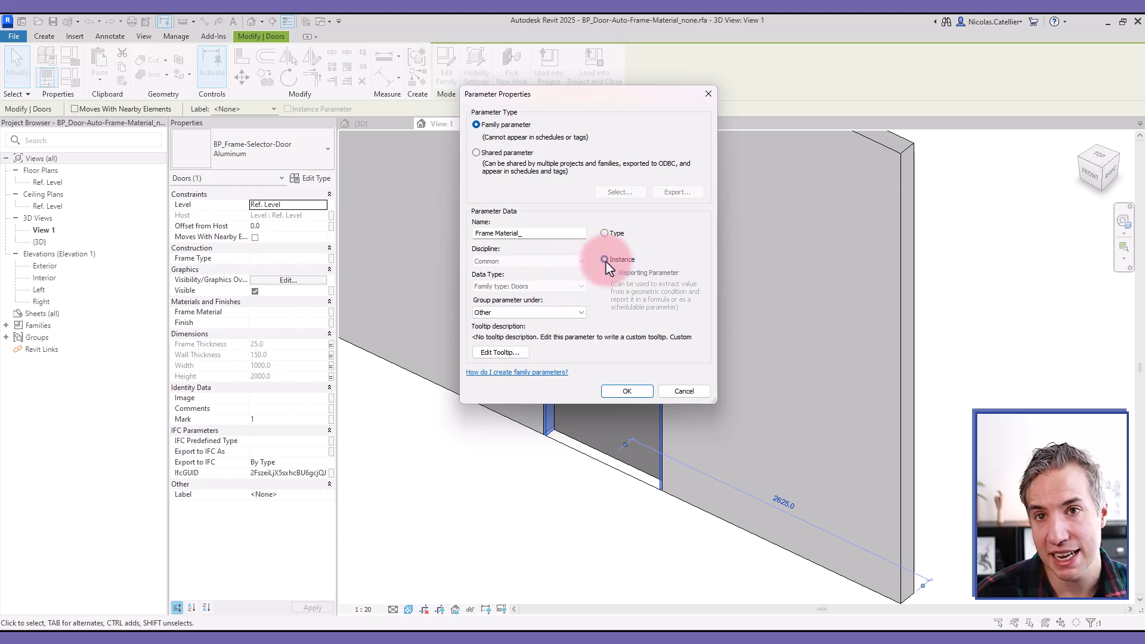
left_click(604, 260)
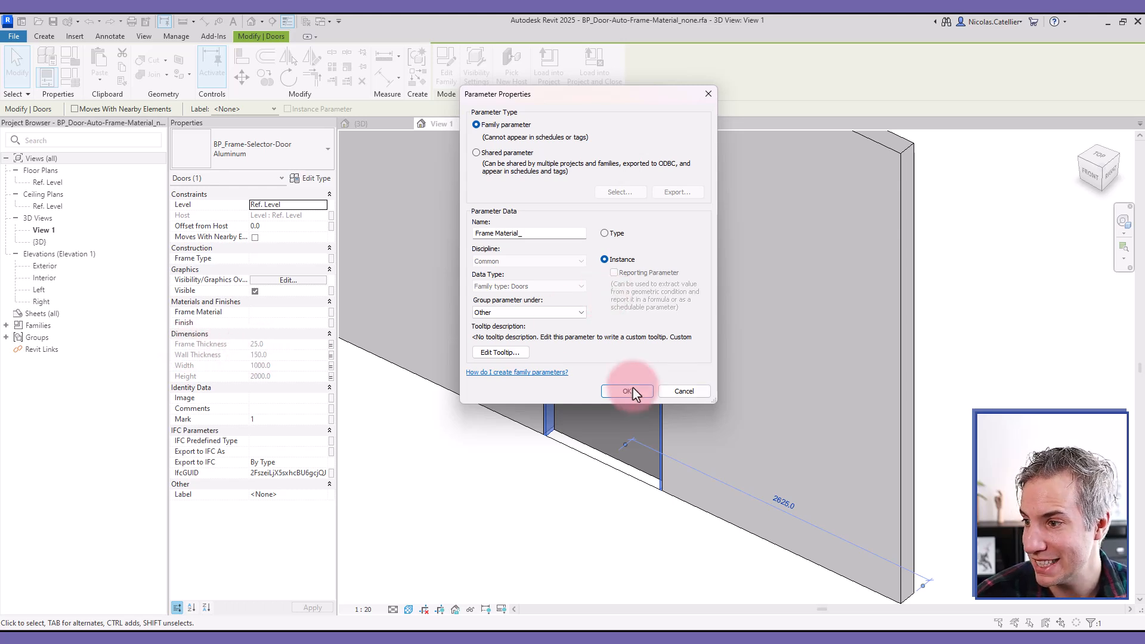
left_click(627, 391)
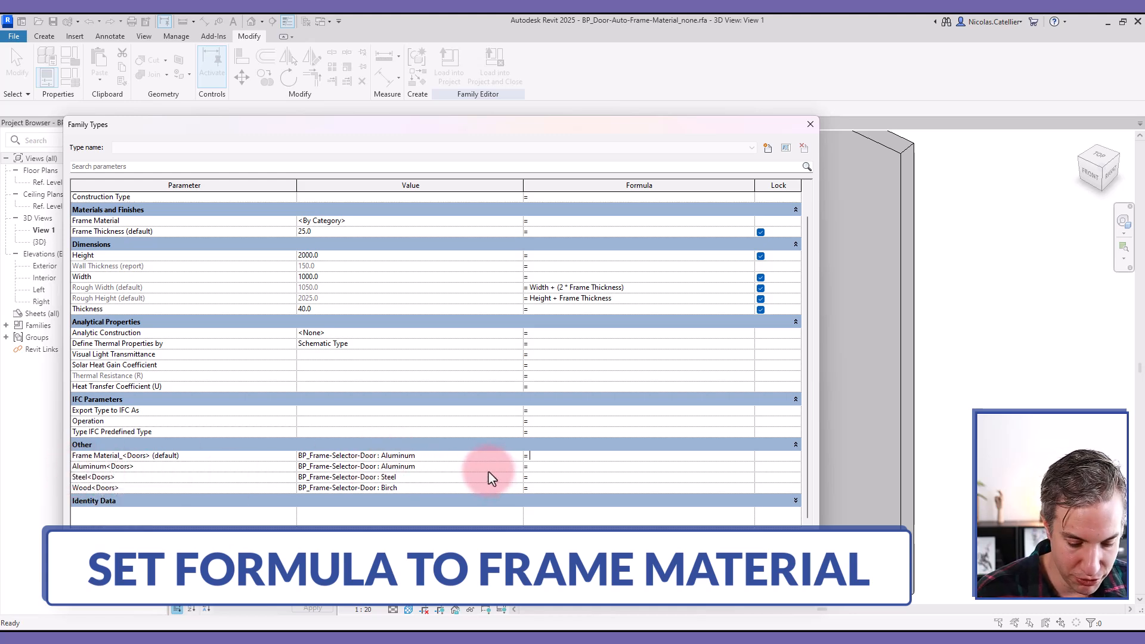
Step: Enter Aluminium in the Frame Material_ formula and dismiss the invalid parameter warning
type("Aluminium")
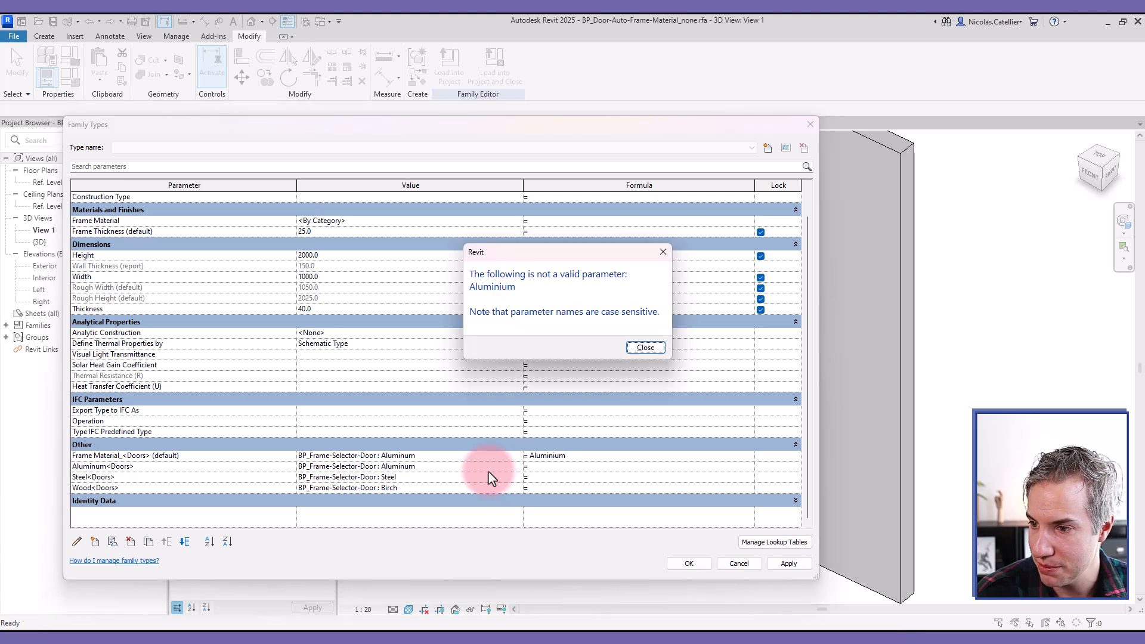
left_click(645, 348)
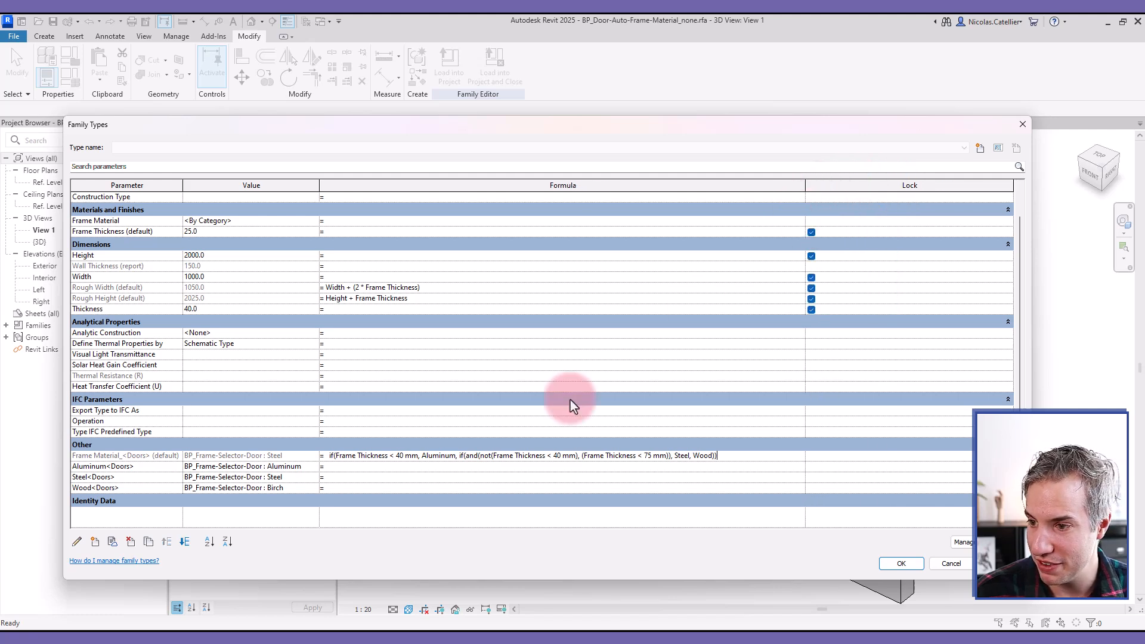
mouse_move(408, 456)
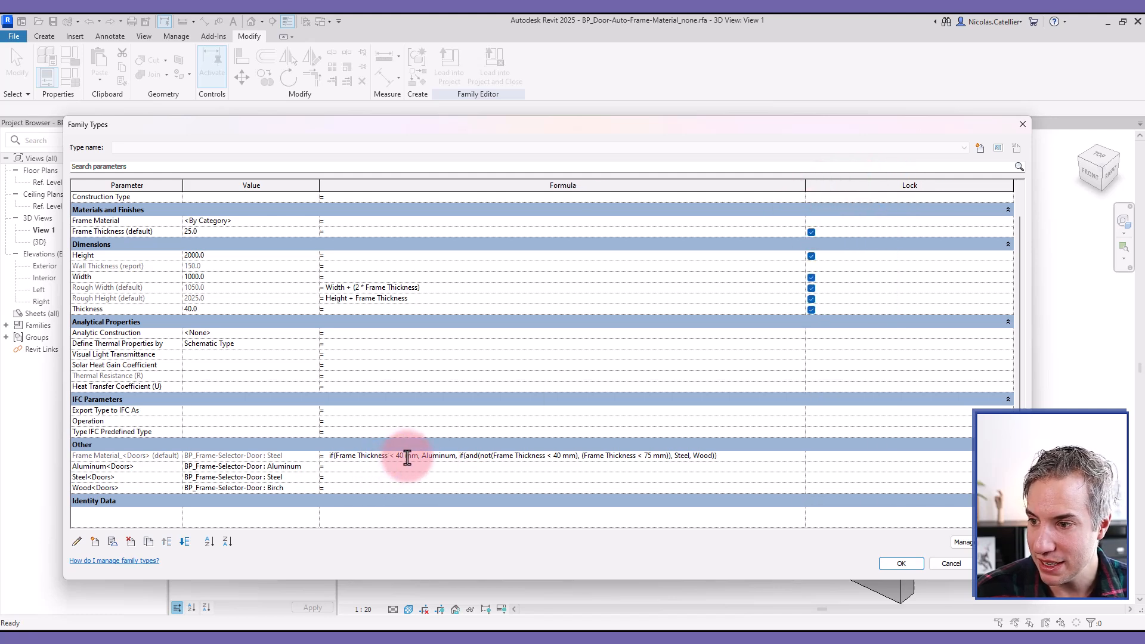
mouse_move(436, 460)
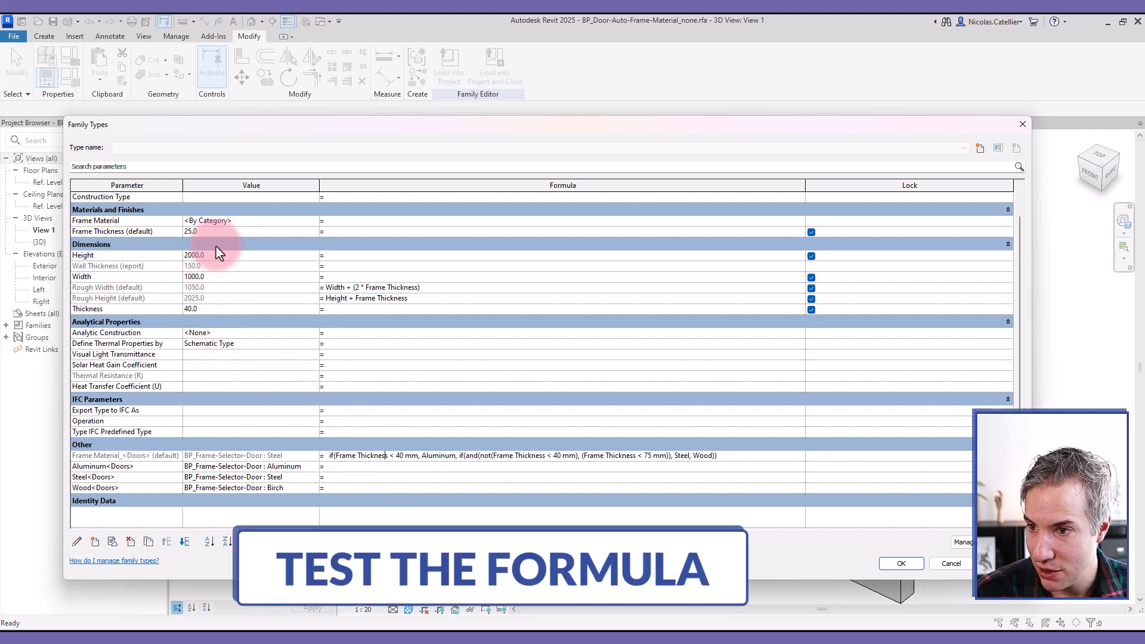
Step: Set default Frame Thickness to 50 then 90 mm, switching the frame to Steel then Birch, and accept
left_click(209, 232)
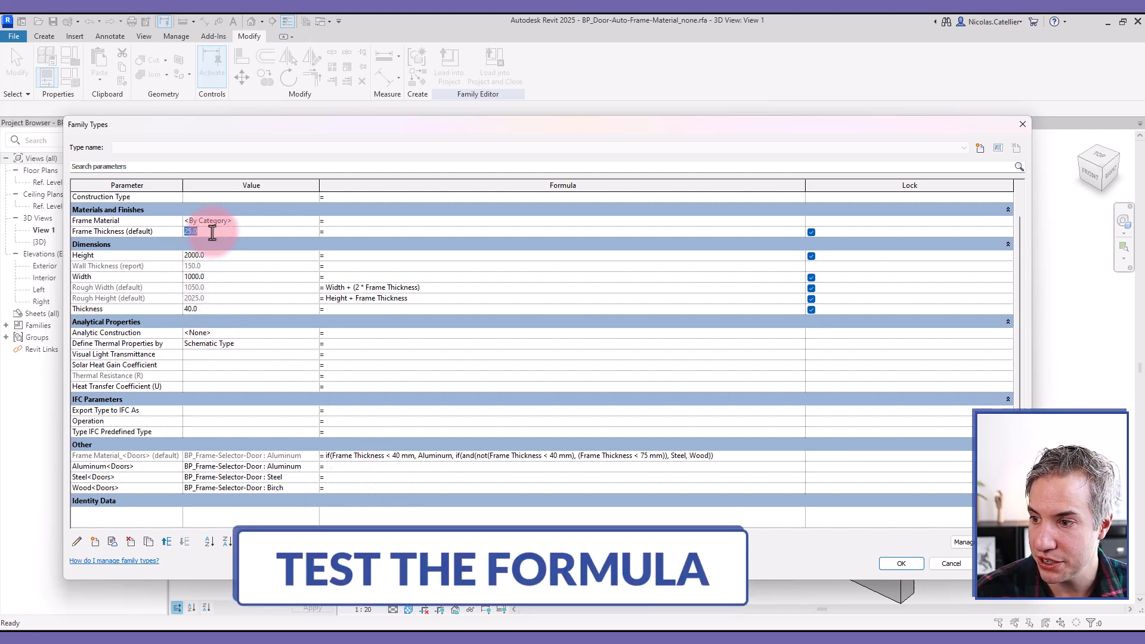
type("50.0")
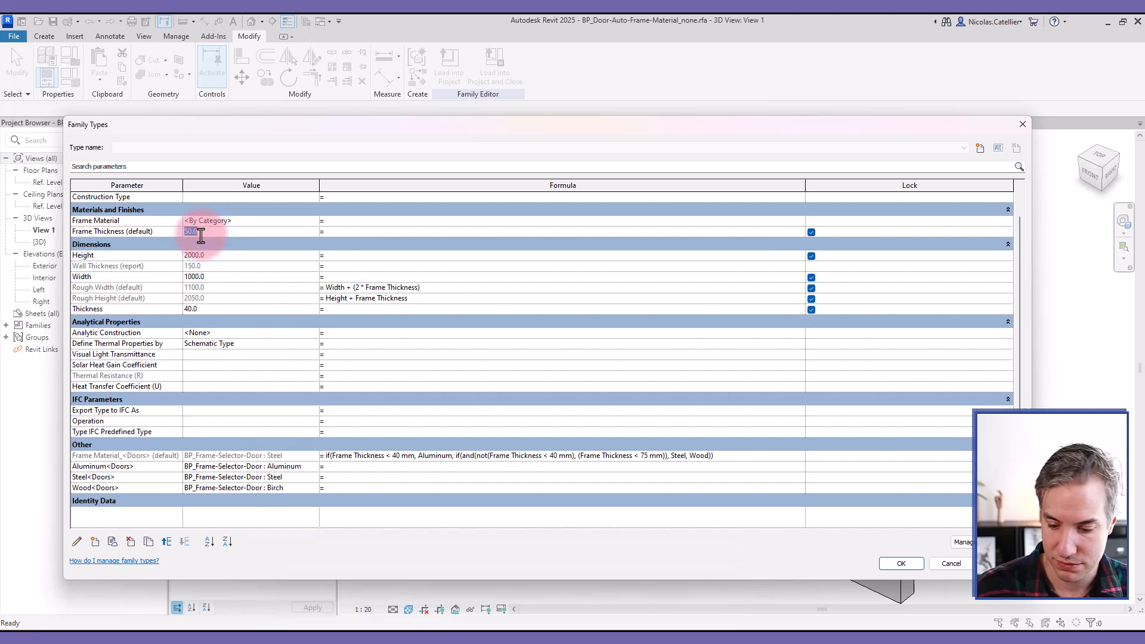
type("90")
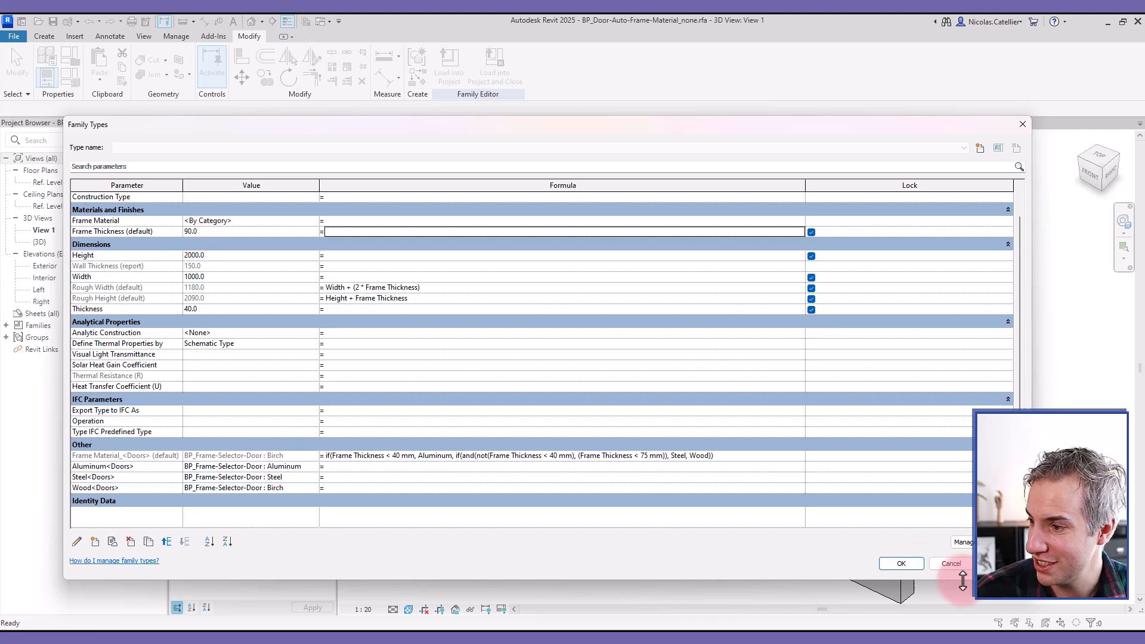
left_click(902, 563)
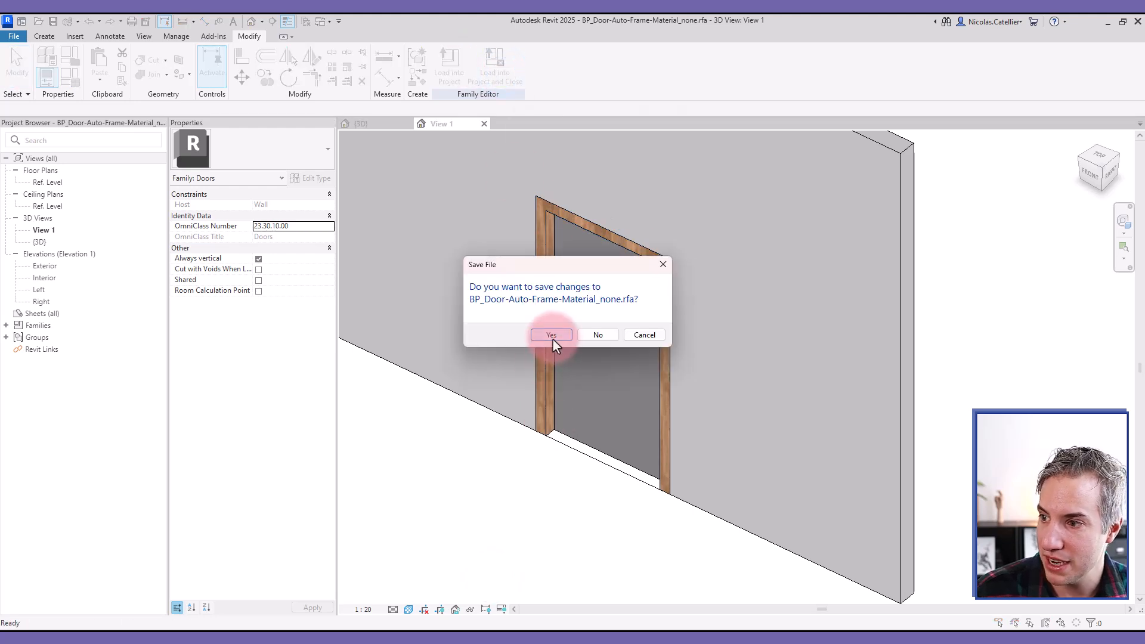
Step: Save BP_Door-Auto-Frame-Material_none.rfa and overwrite the existing version in the project
left_click(551, 334)
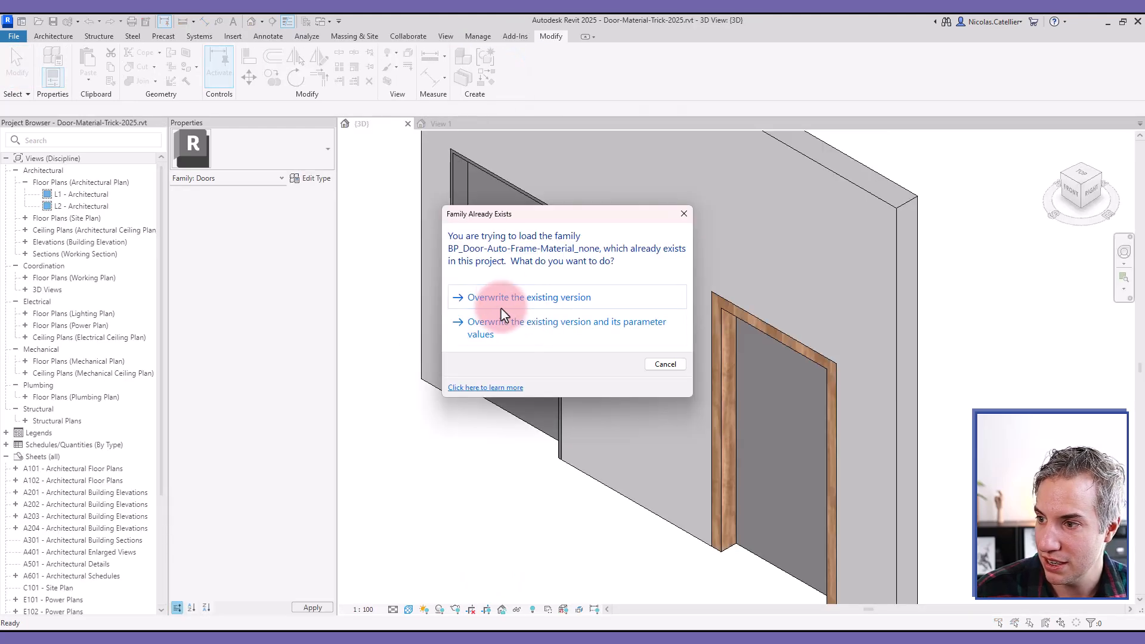
left_click(527, 297)
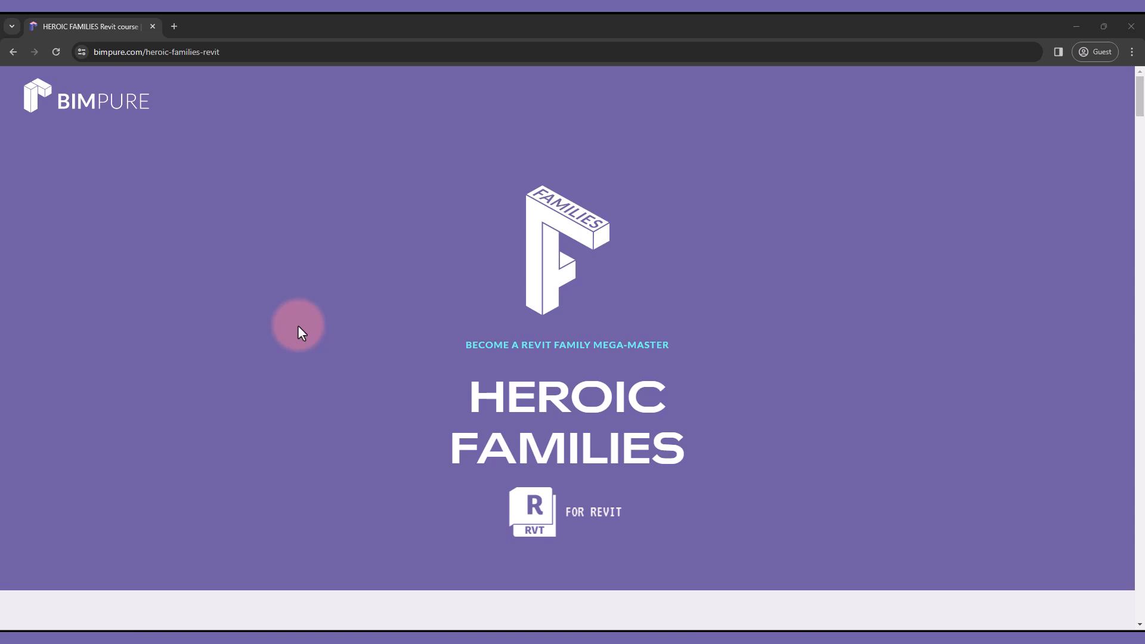
scroll("down", 3)
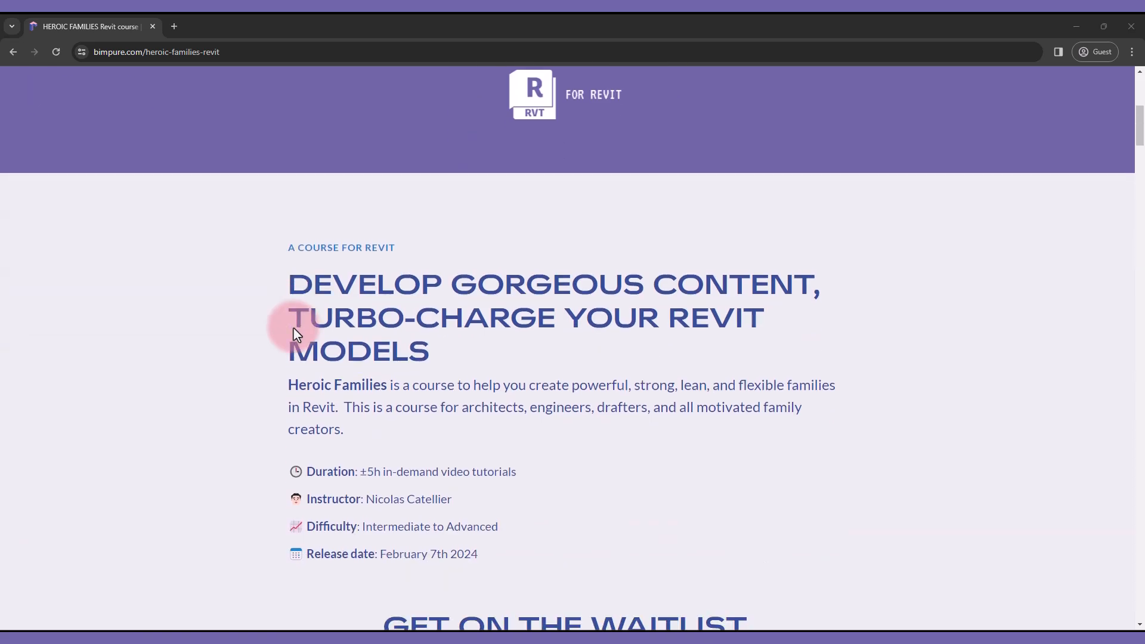
scroll("down", 3)
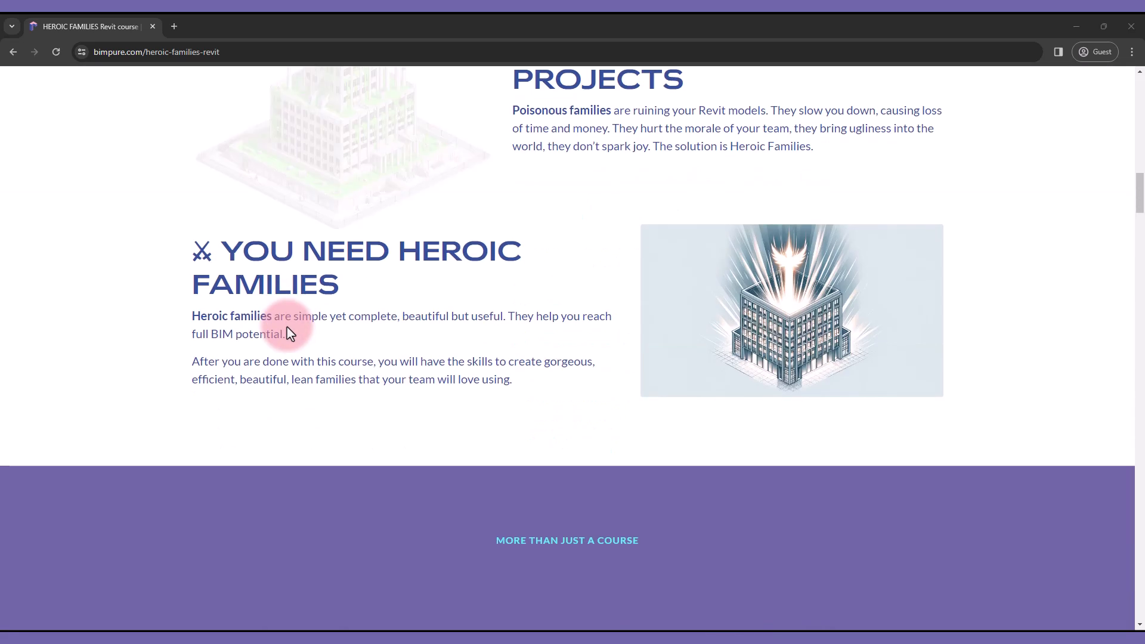
scroll("down", 3)
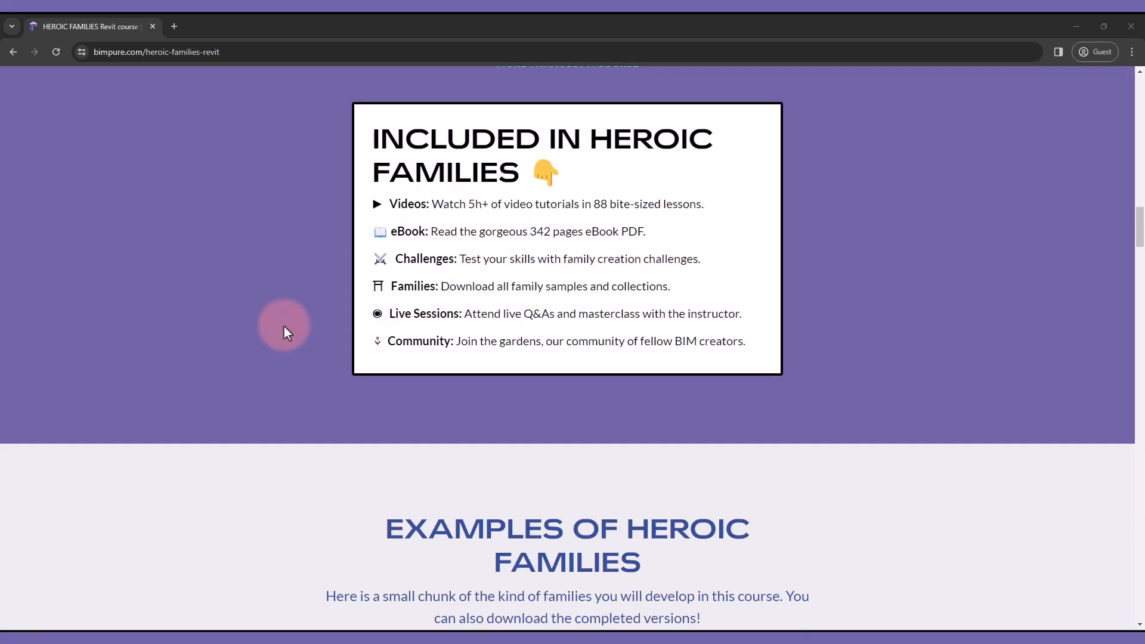
scroll("down", 3)
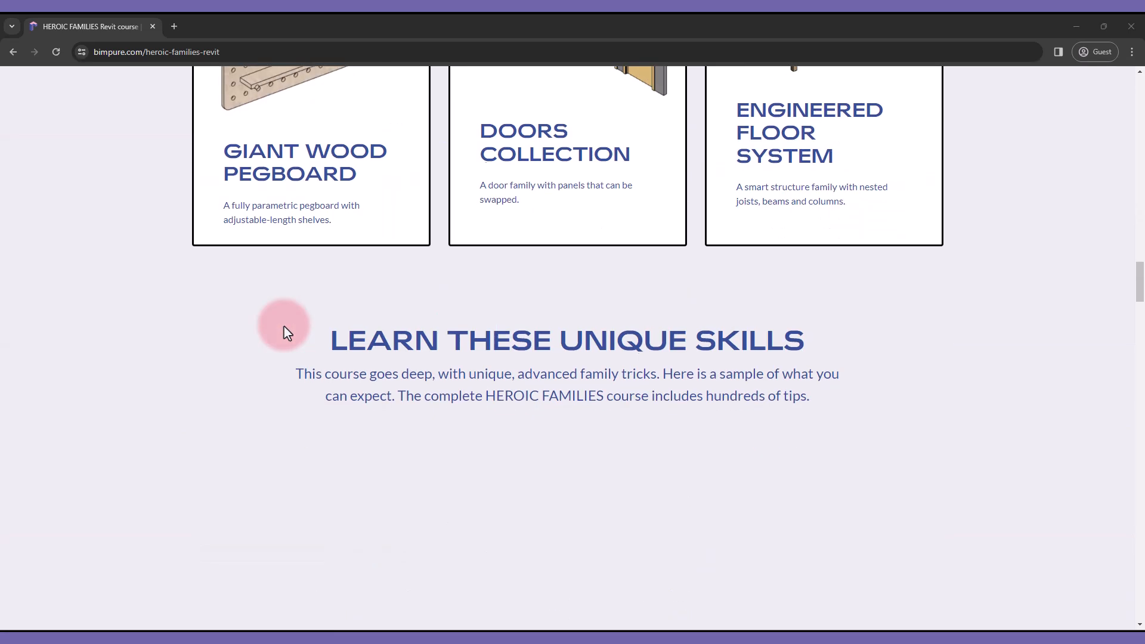
scroll("down", 3)
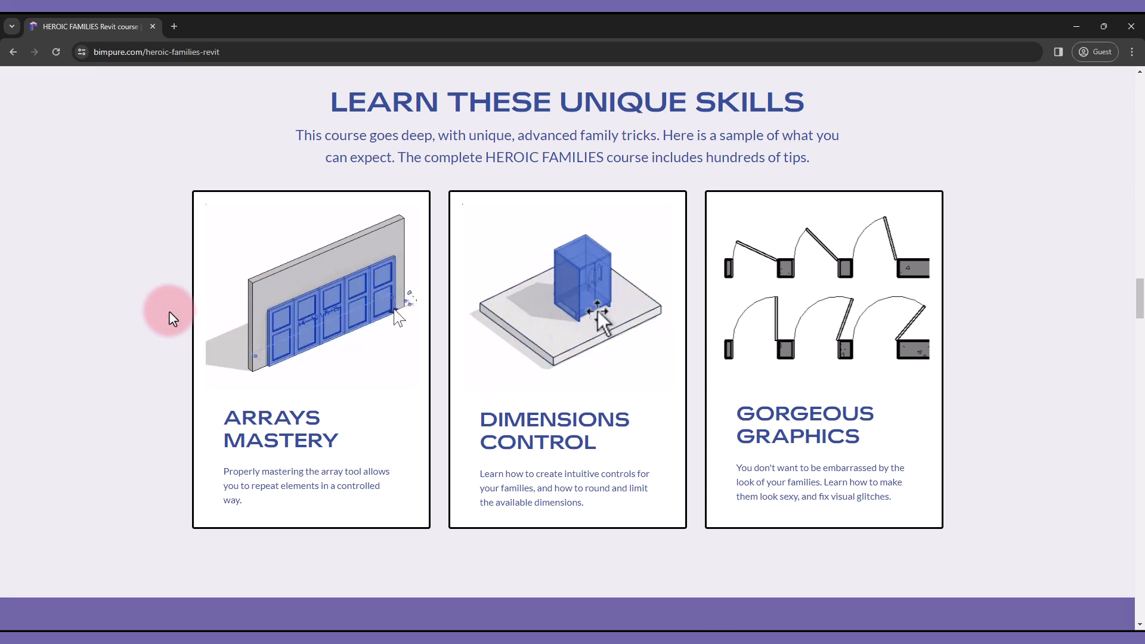
scroll("down", 3)
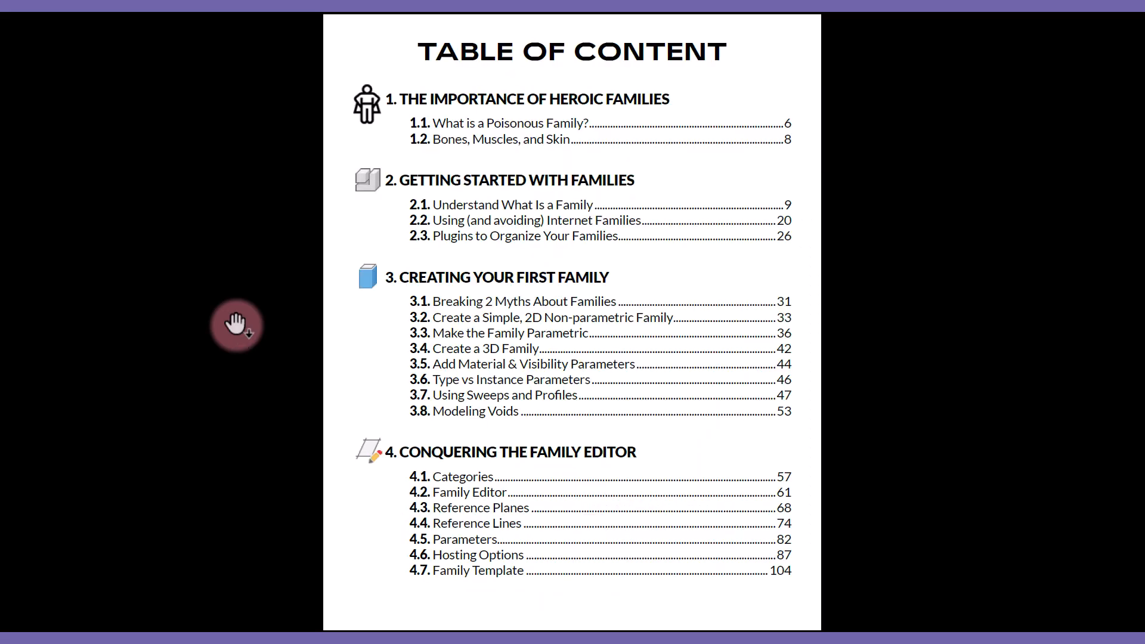
scroll("down", 3)
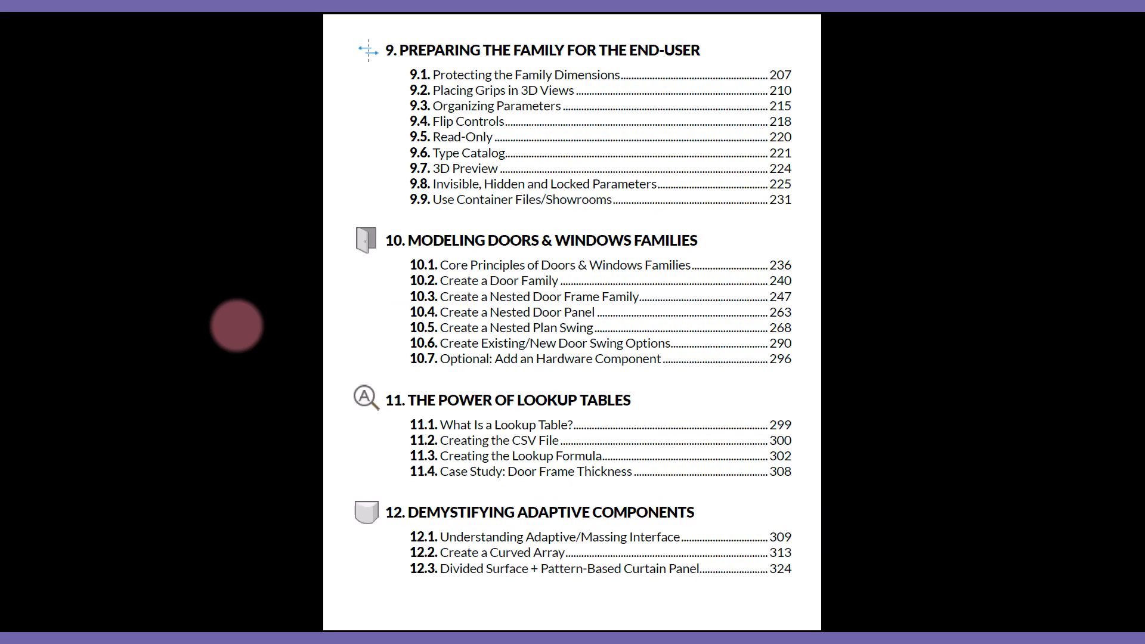